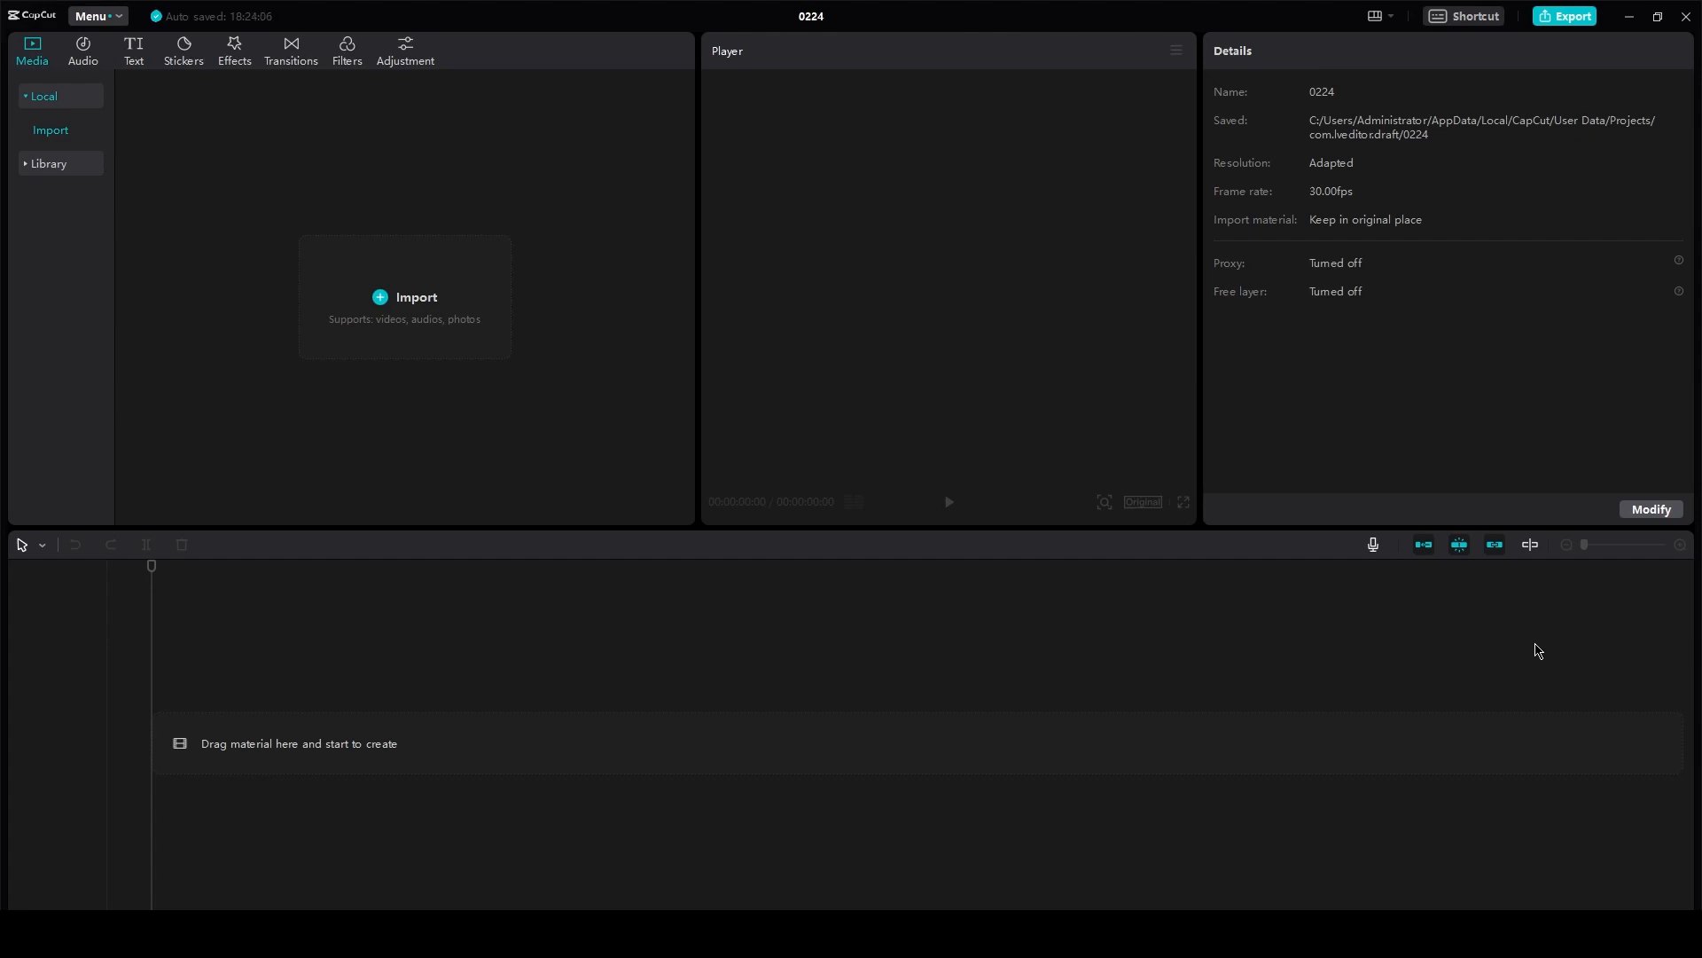
mouse_move(1157, 381)
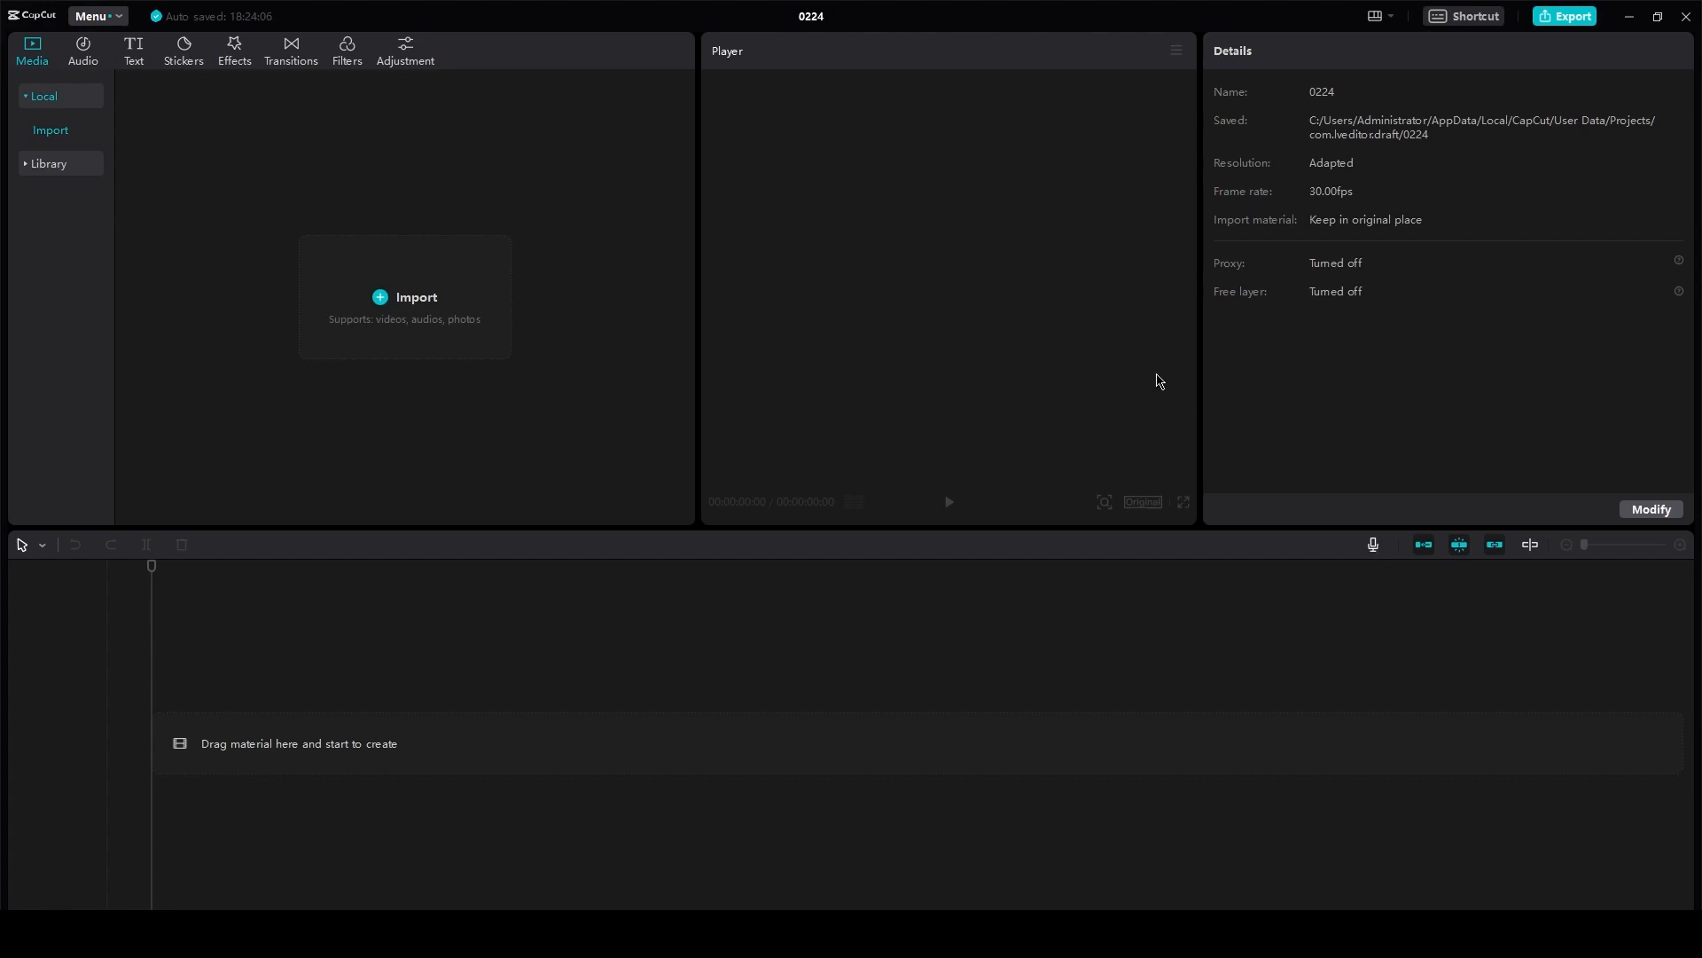
- Import the pexels-susan-flores bottle photo from the Downloads folder into the media library
click(404, 296)
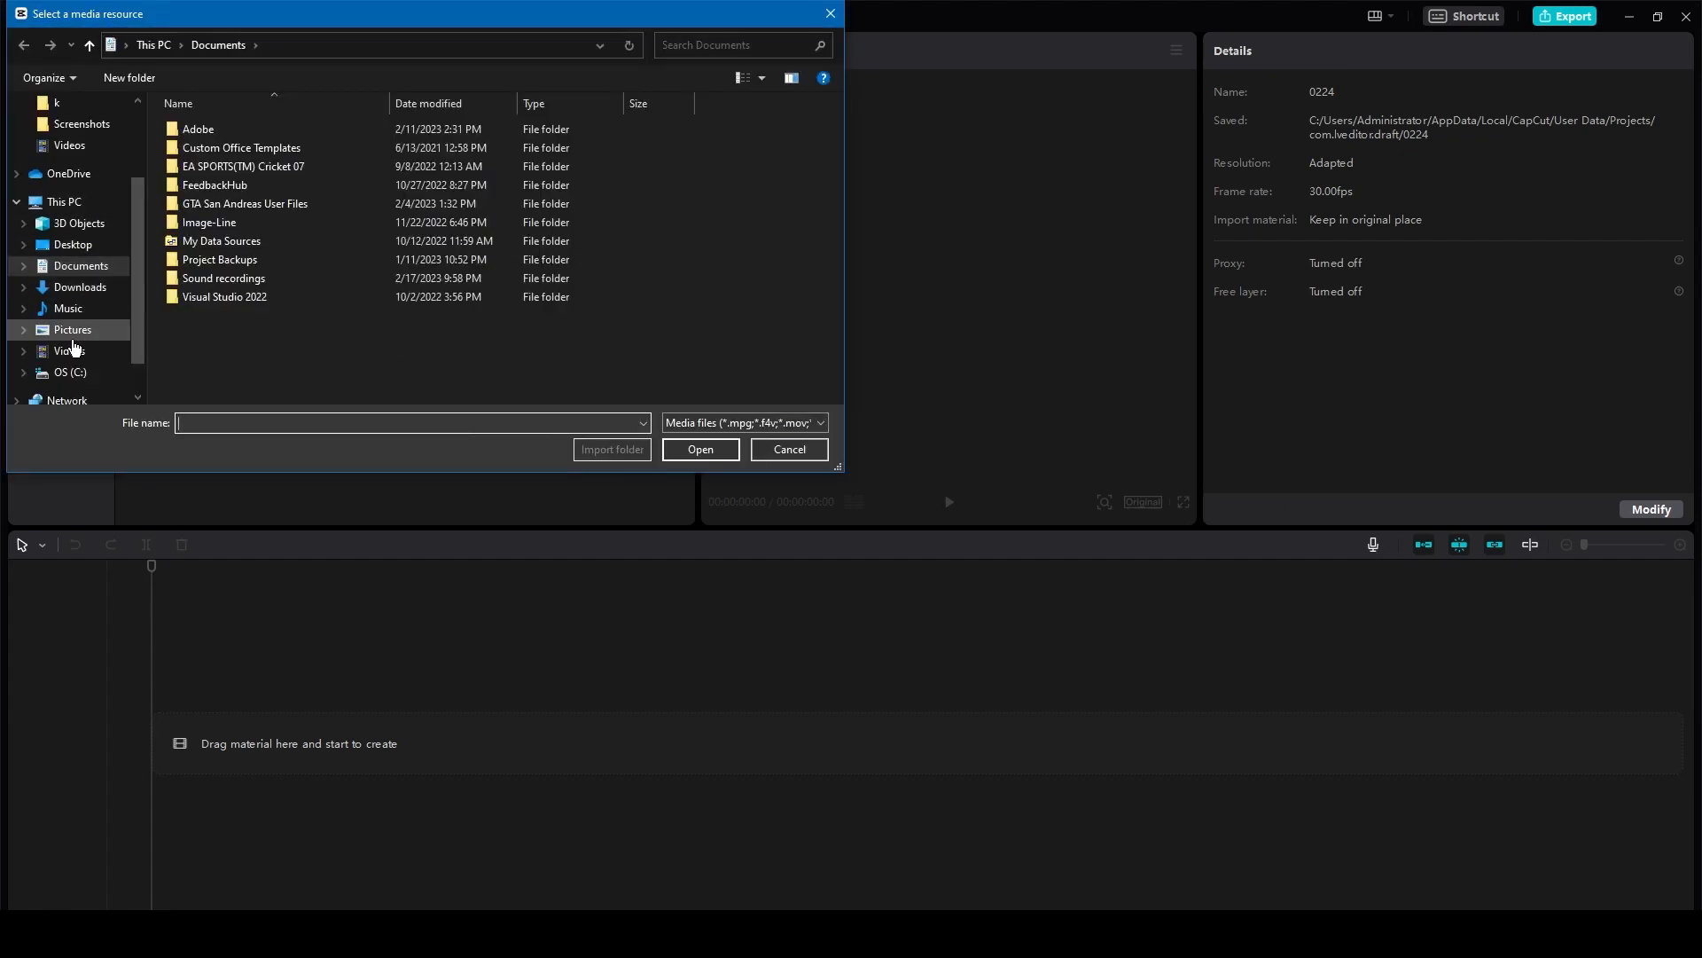
click(70, 351)
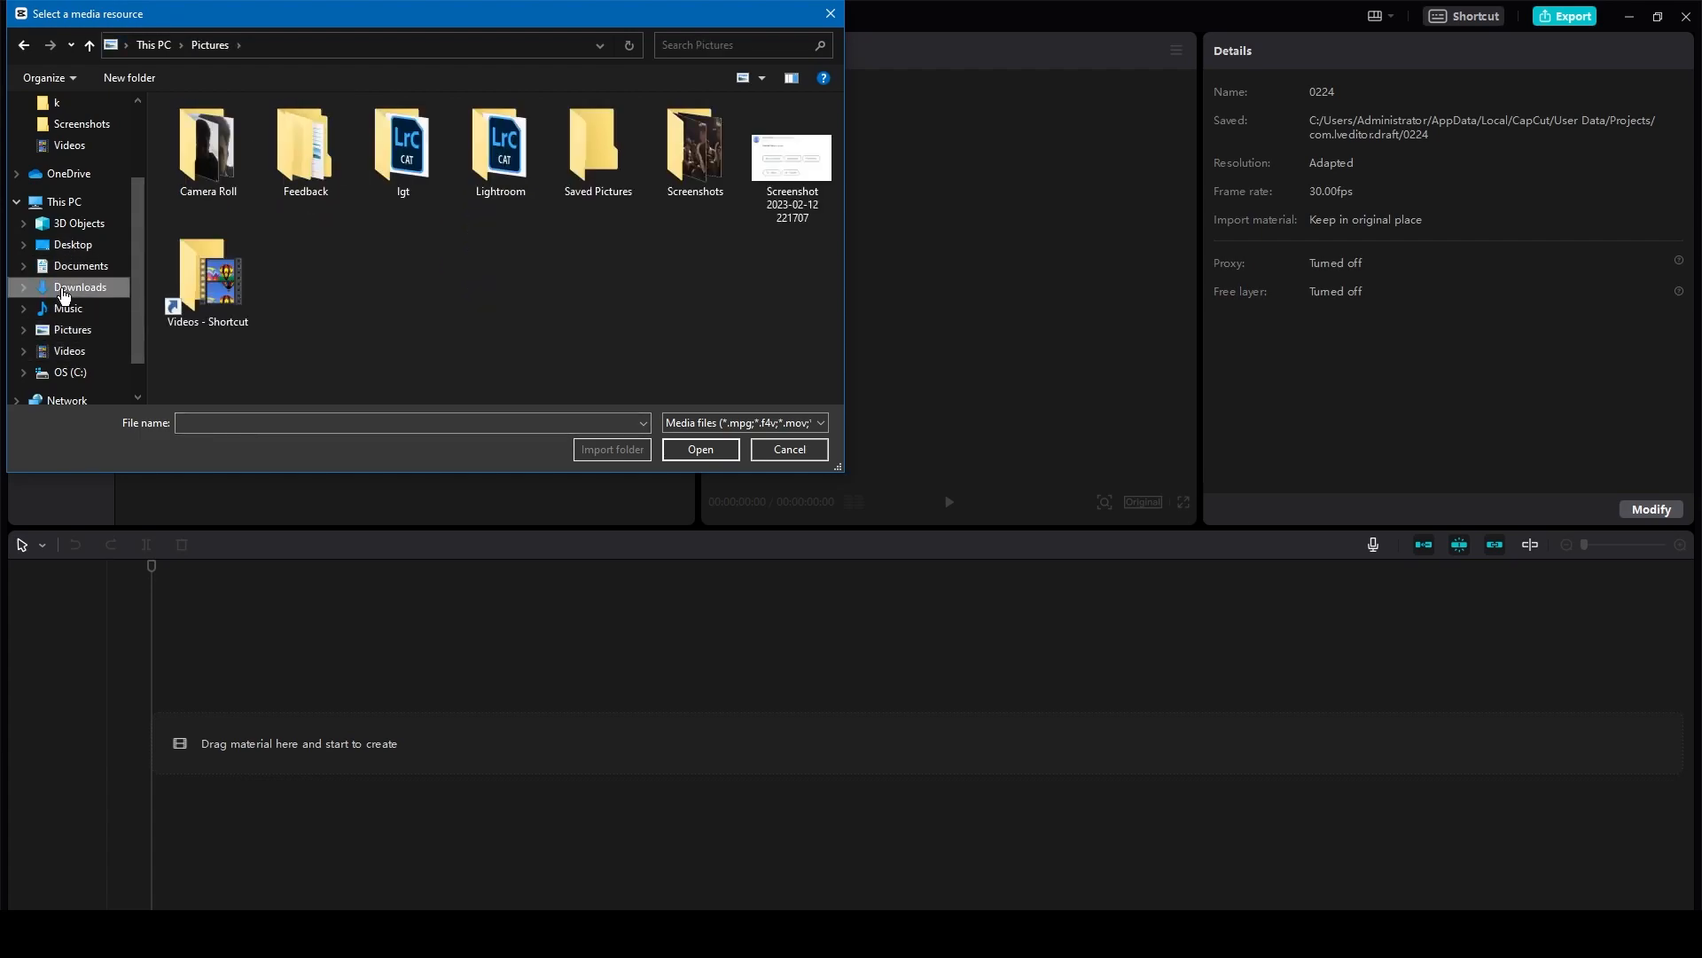
click(79, 287)
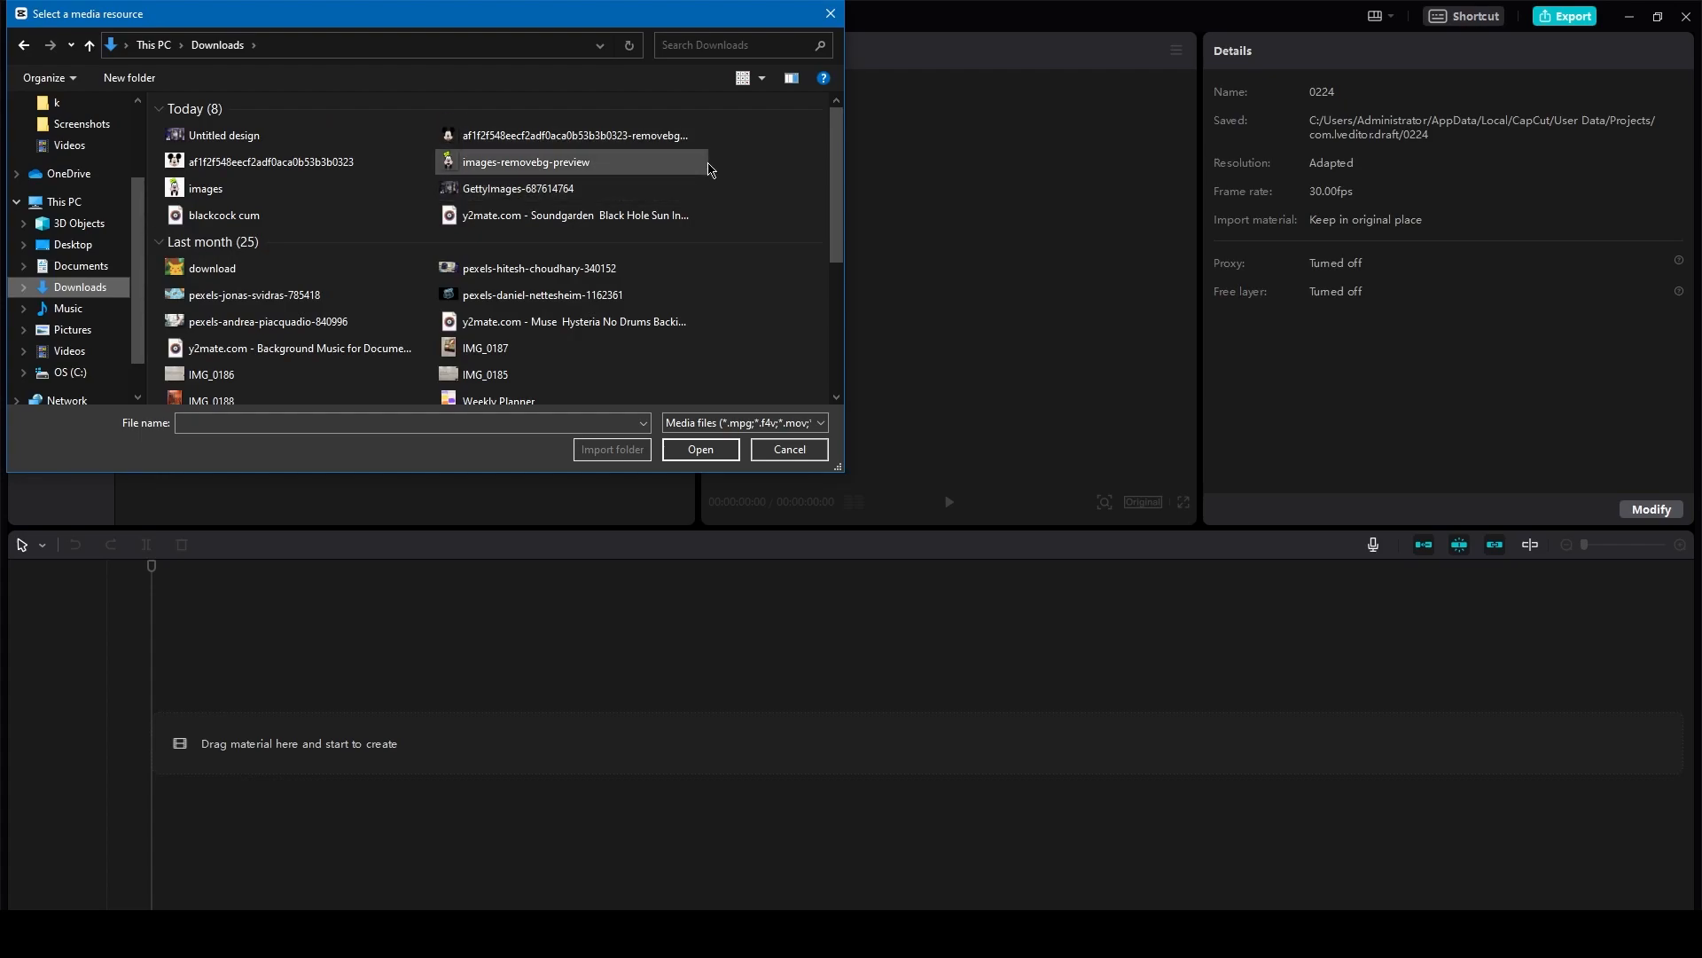
scroll(down, 3)
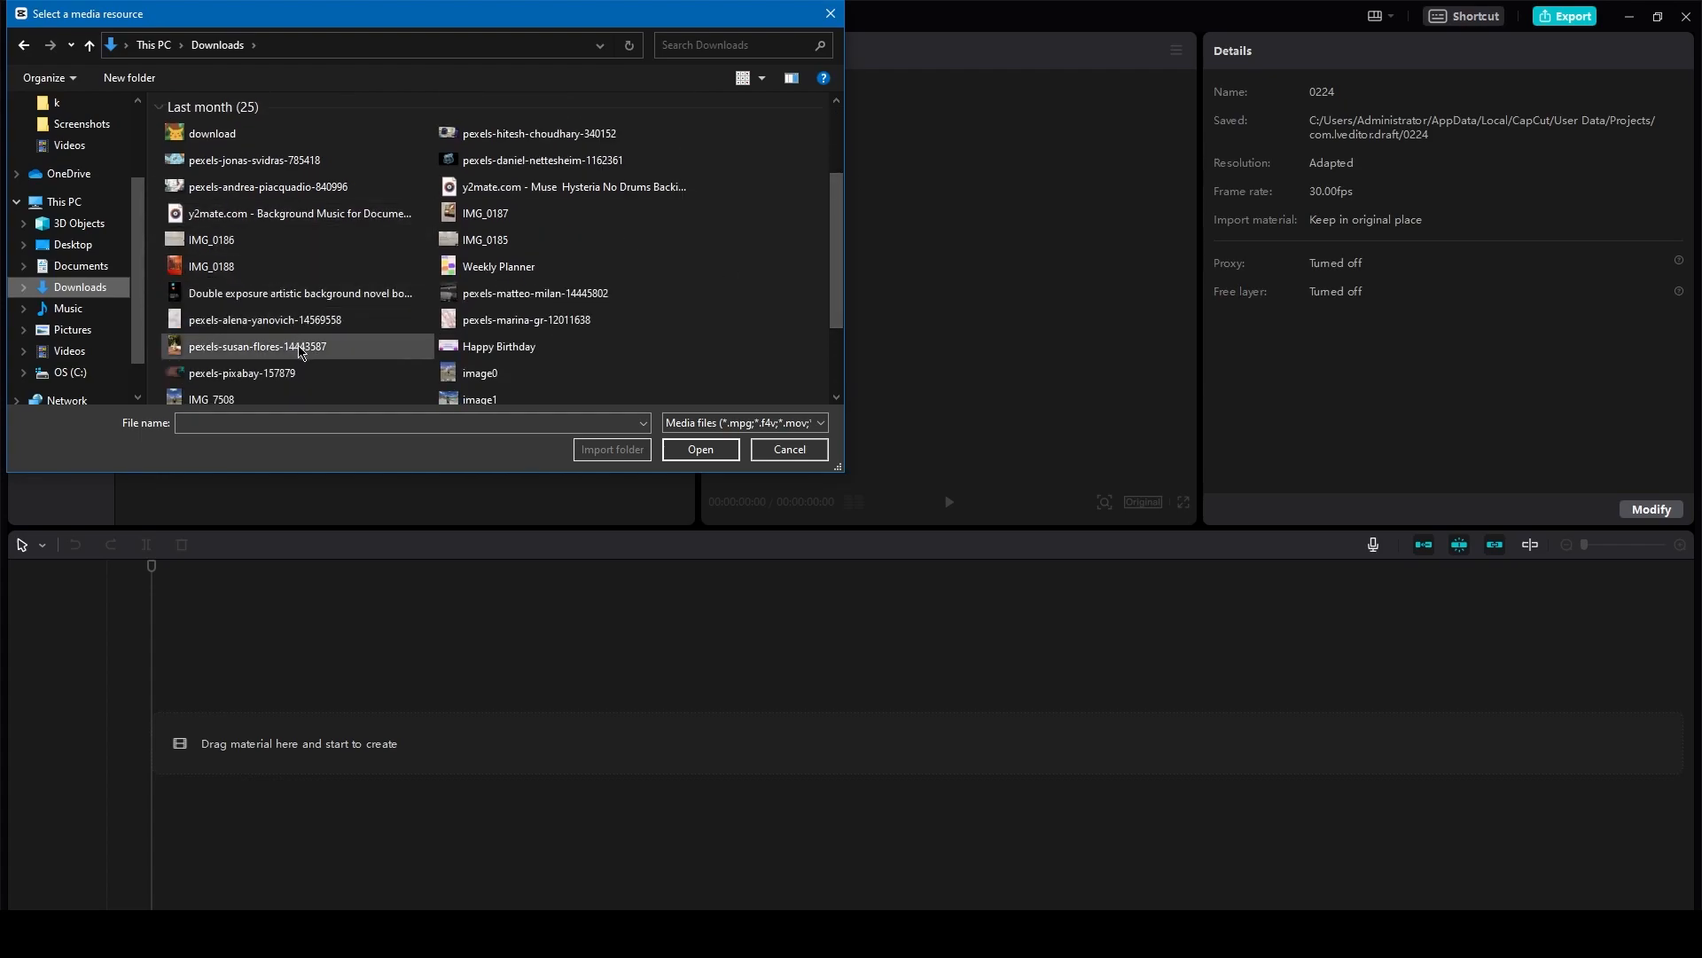
click(701, 450)
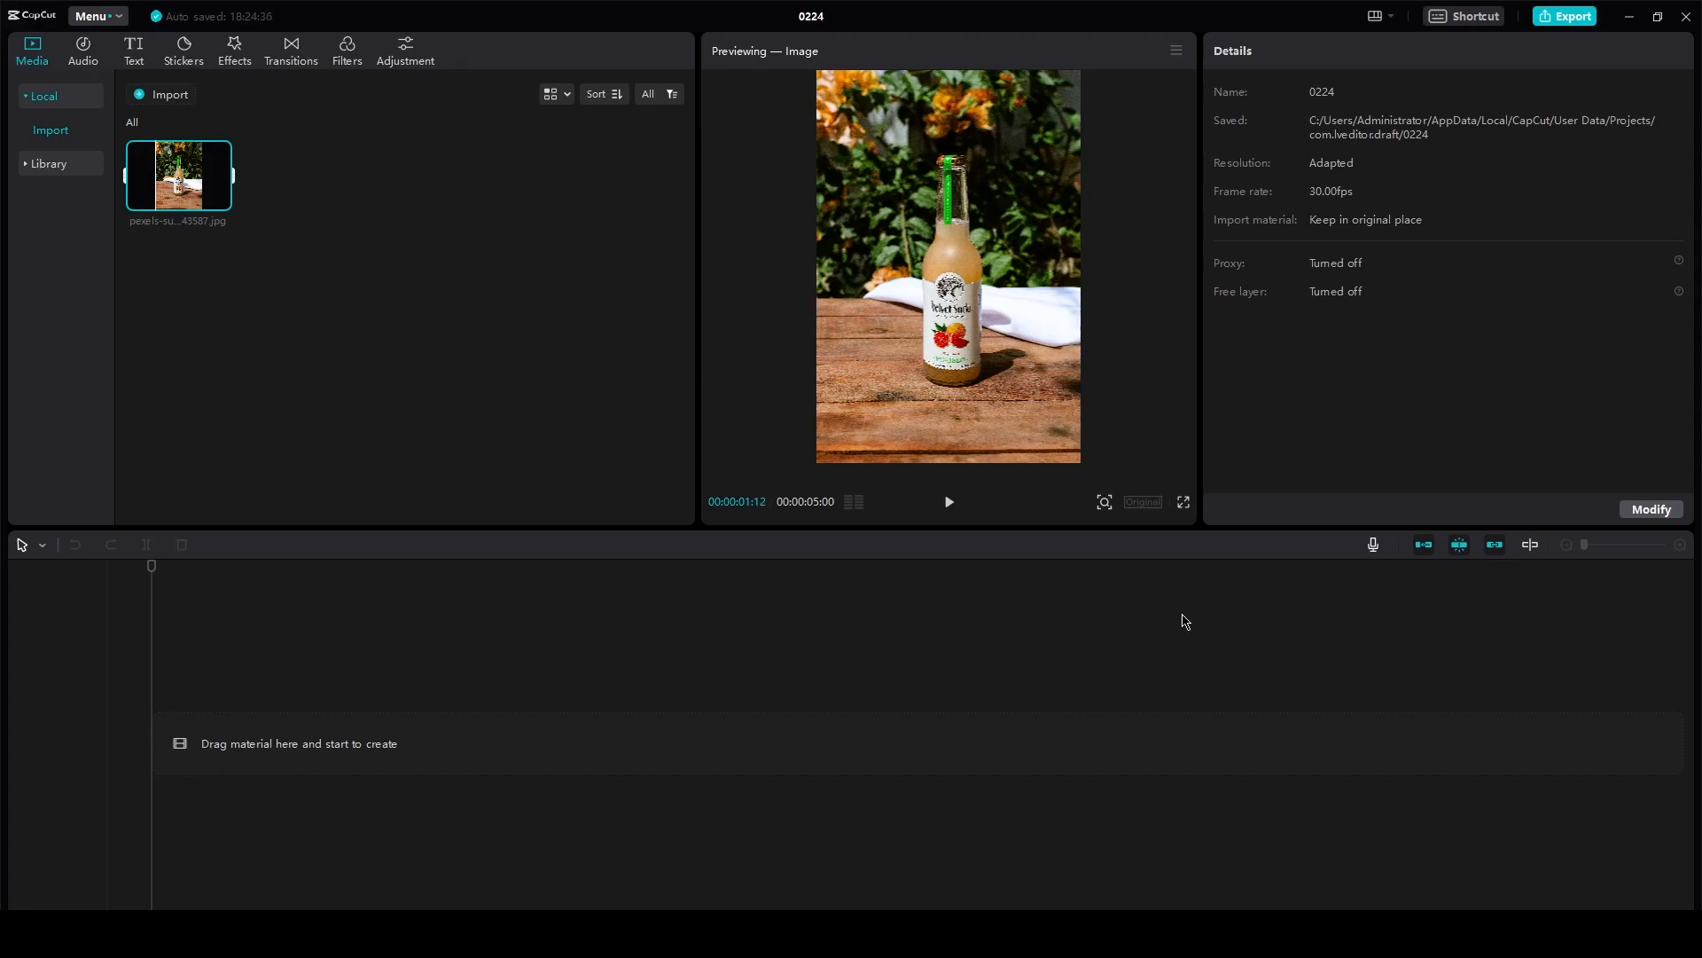
mouse_move(364, 224)
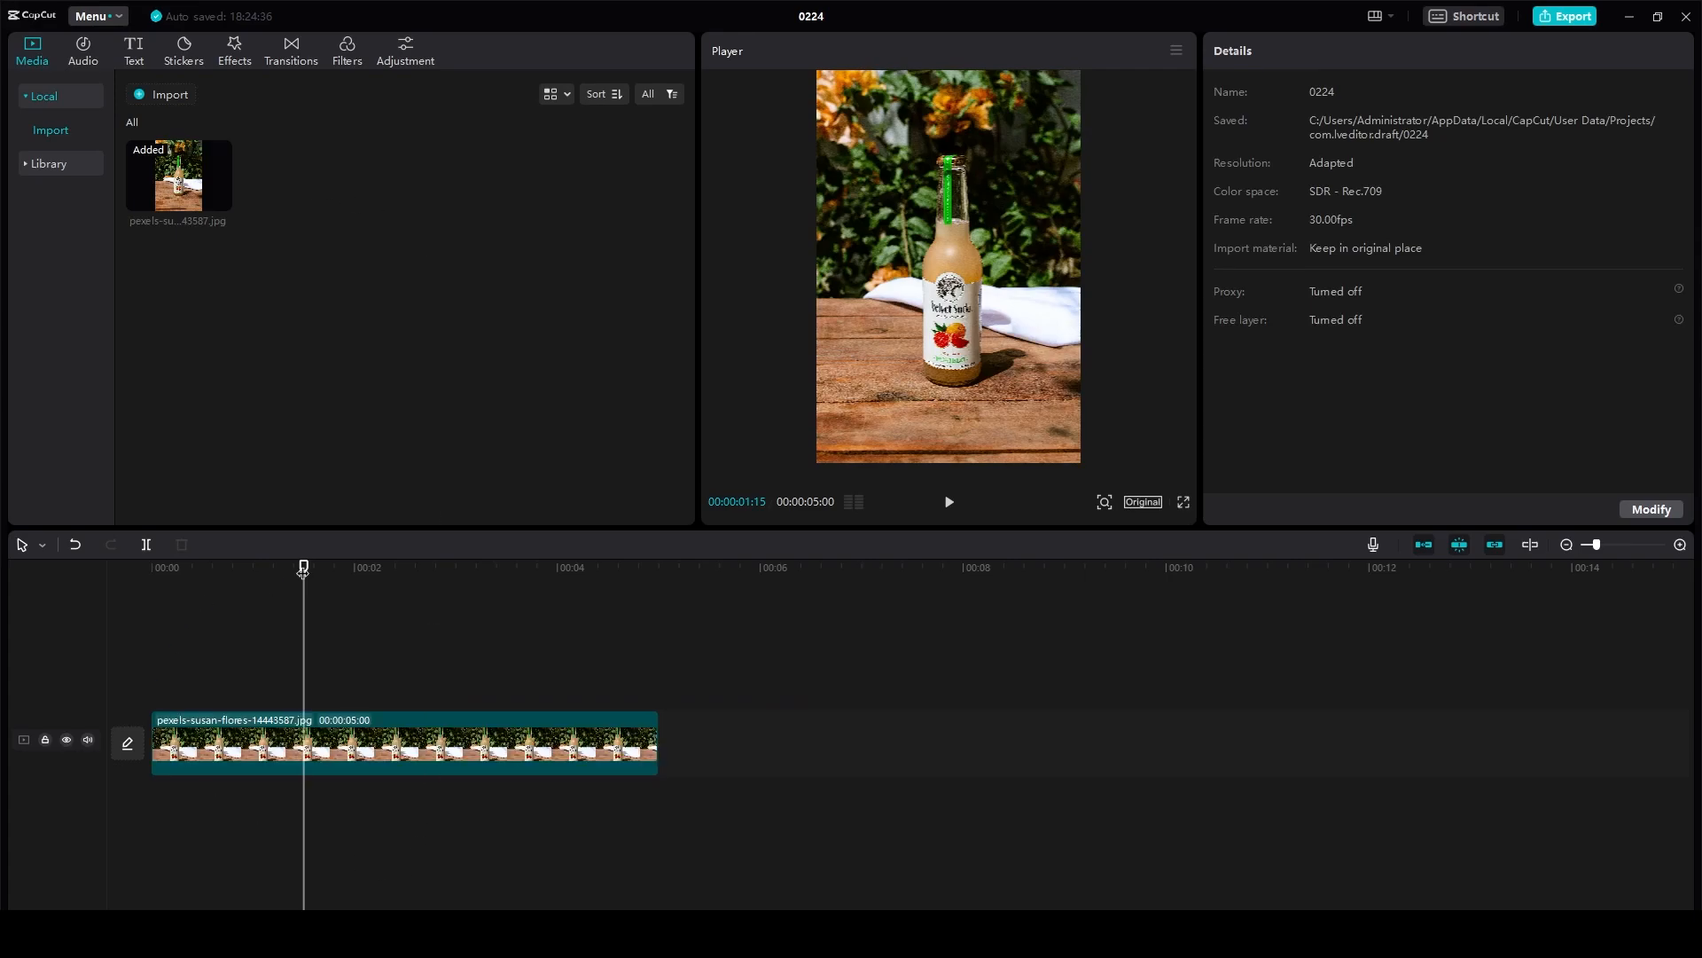
- Add the bottle photo as a 5-second timeline clip and browse the effects catalog
click(234, 49)
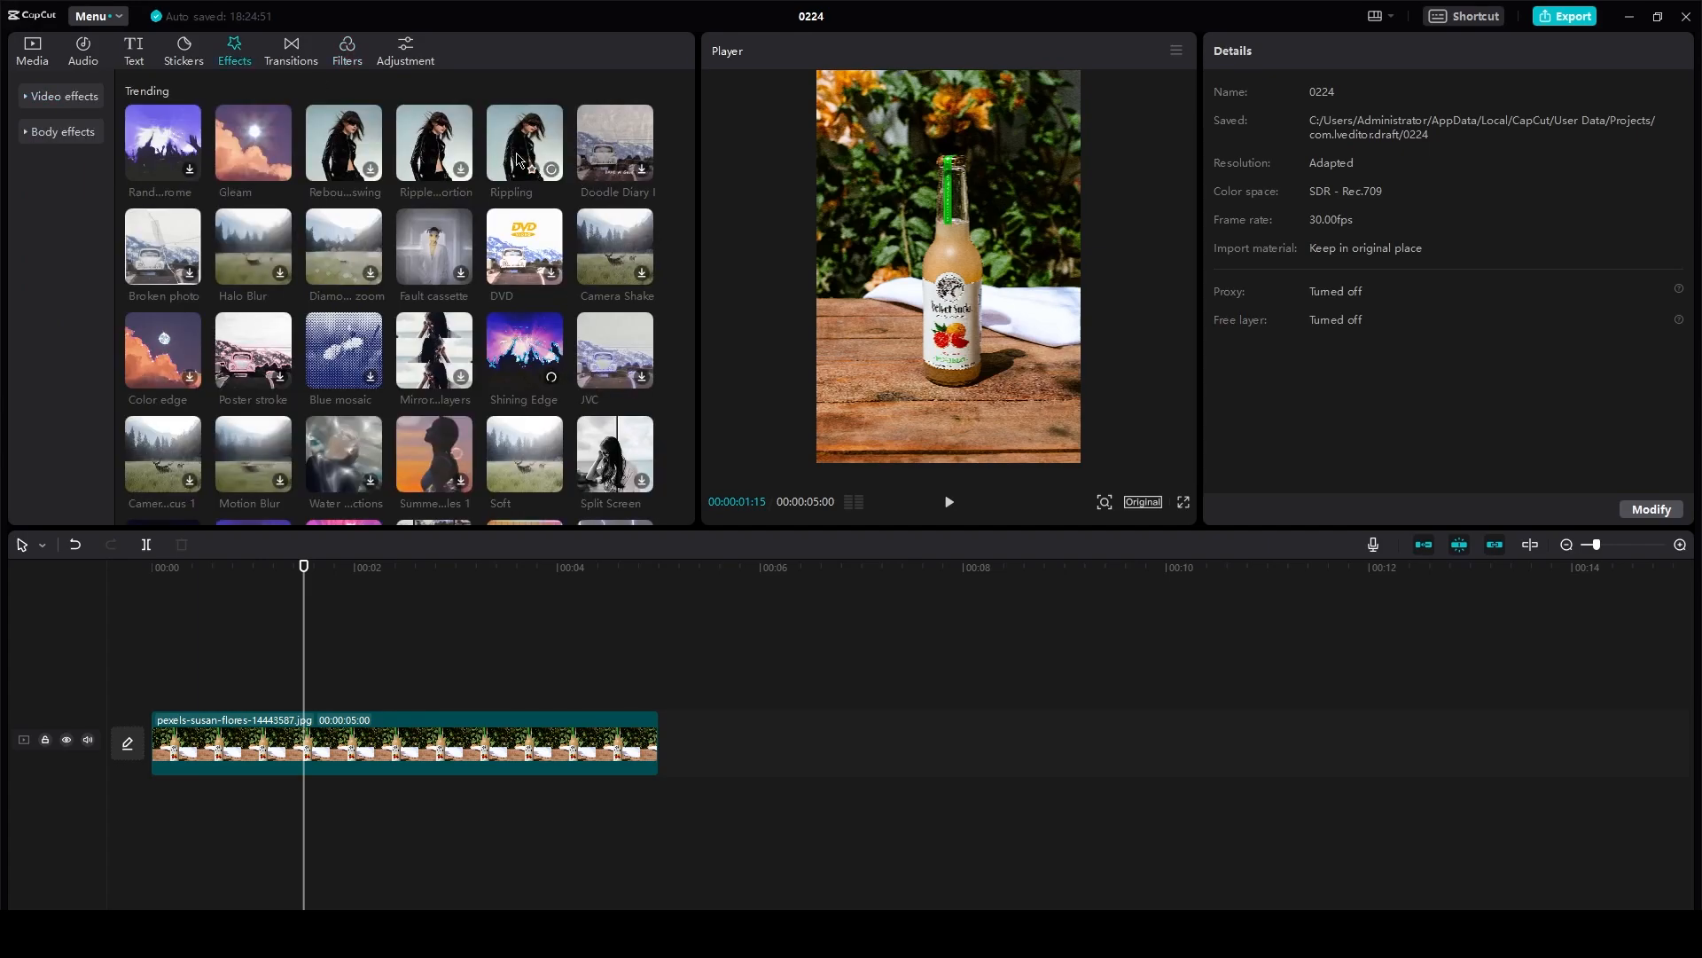
- Add the Rebound swing effect from Video effects > Distortion to the bottle clip
click(63, 96)
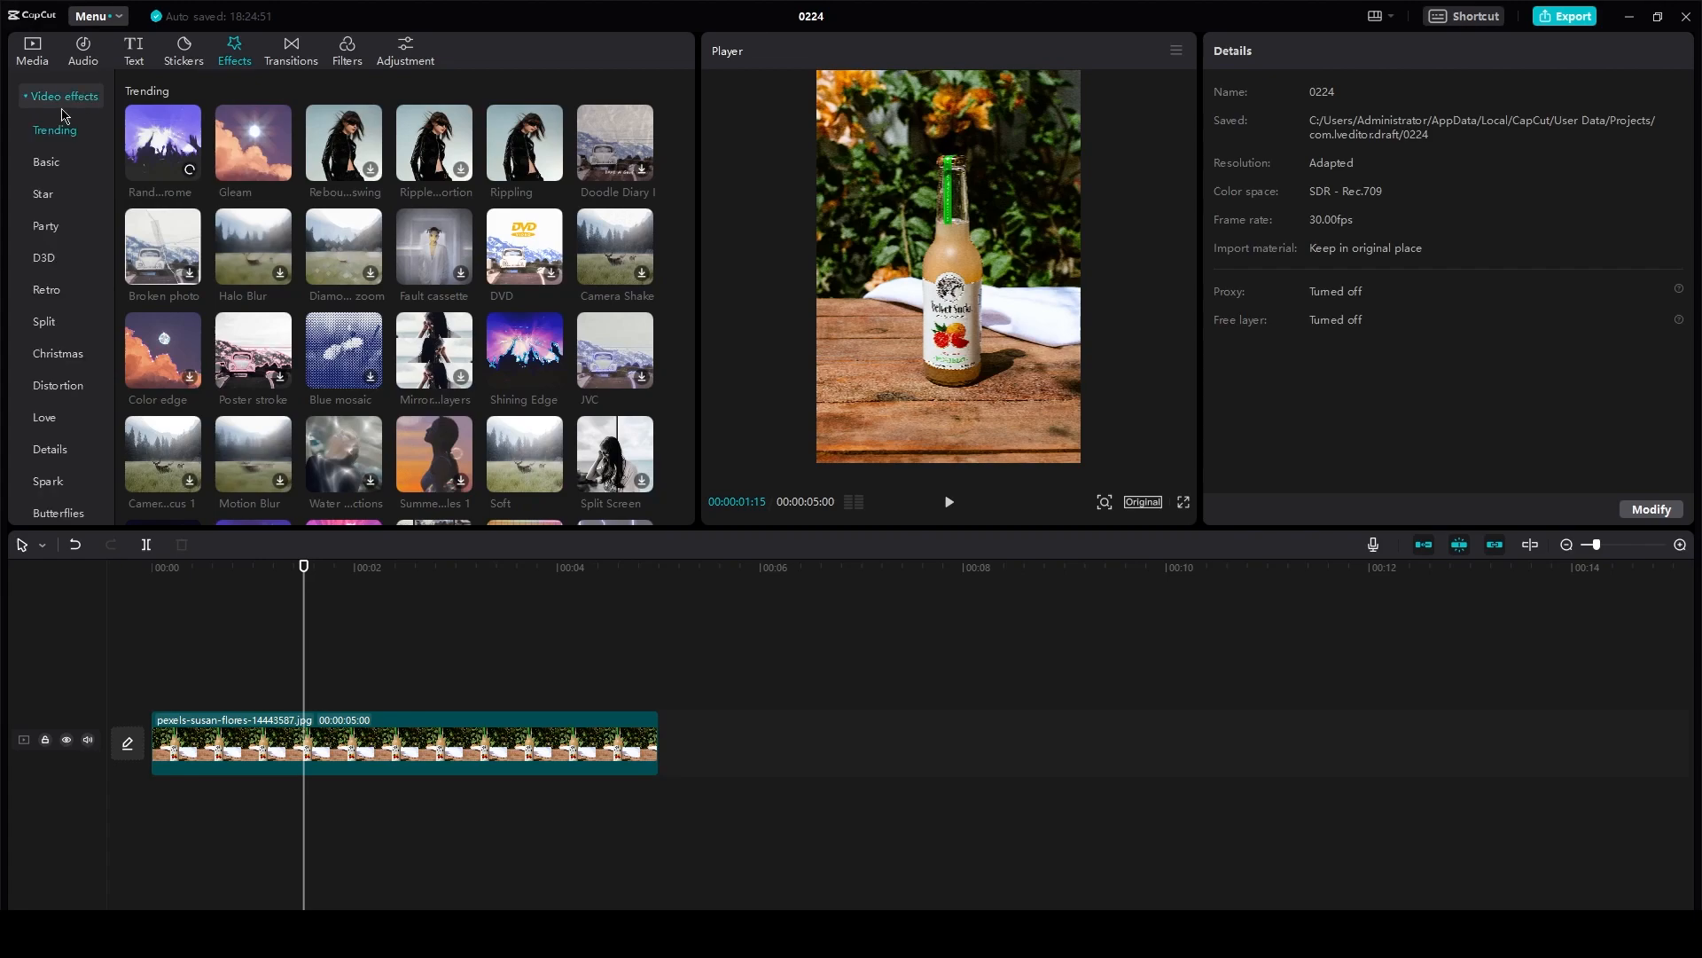
mouse_move(57, 376)
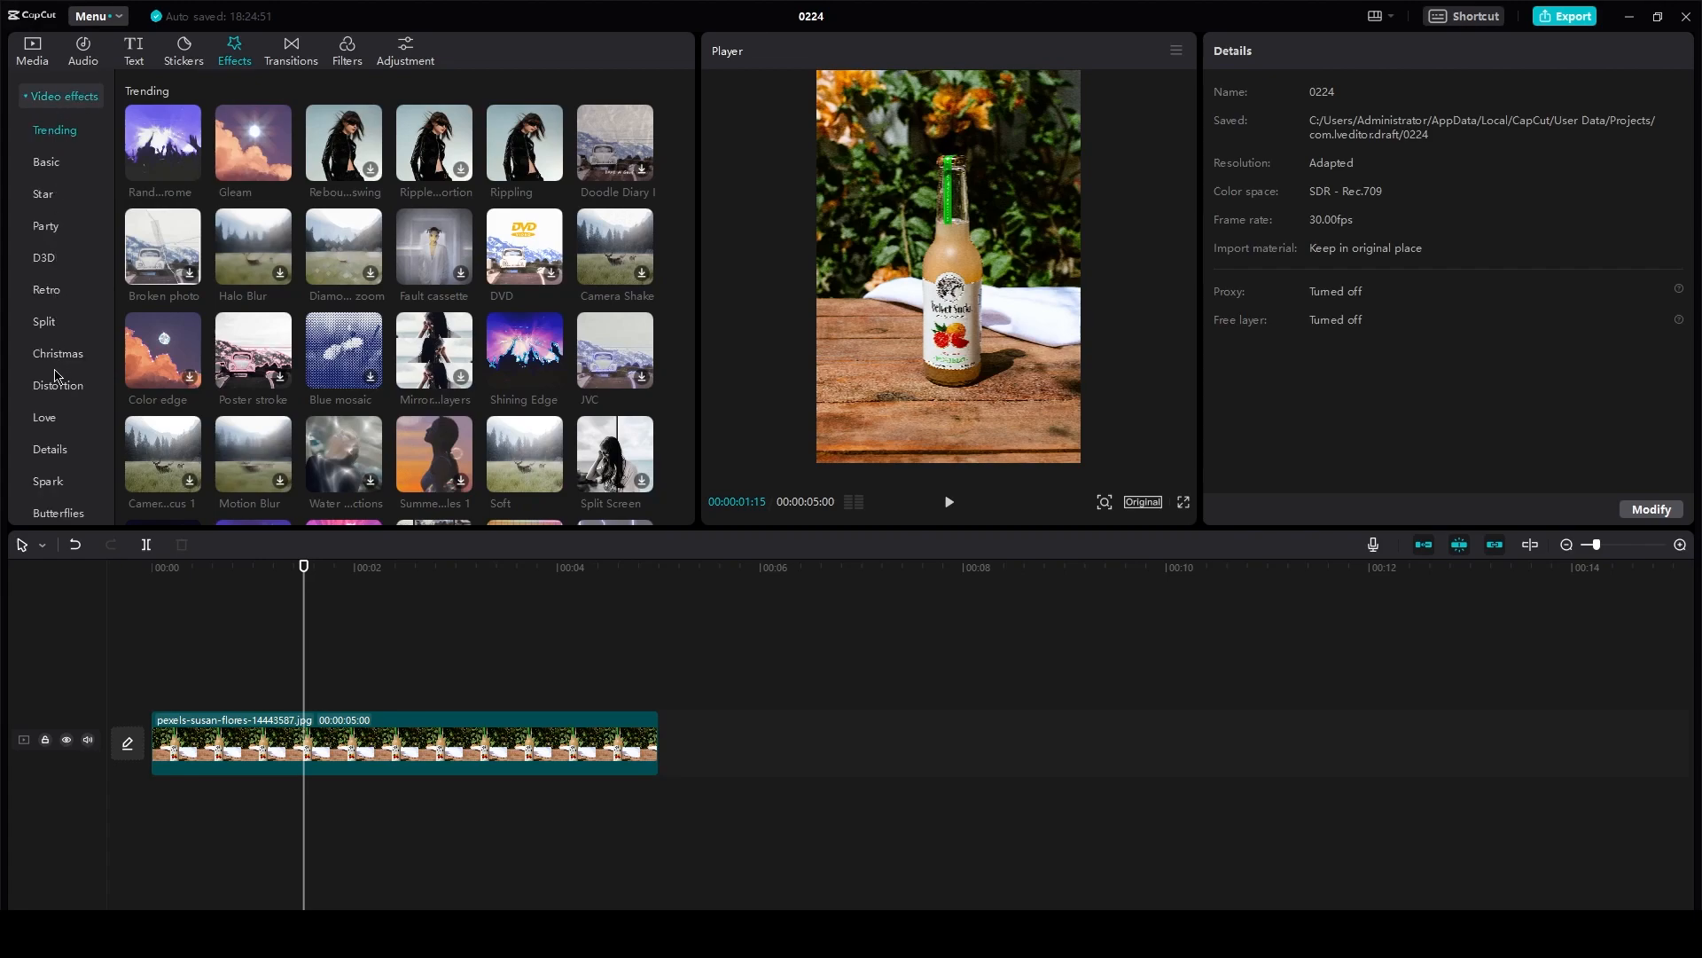
click(58, 385)
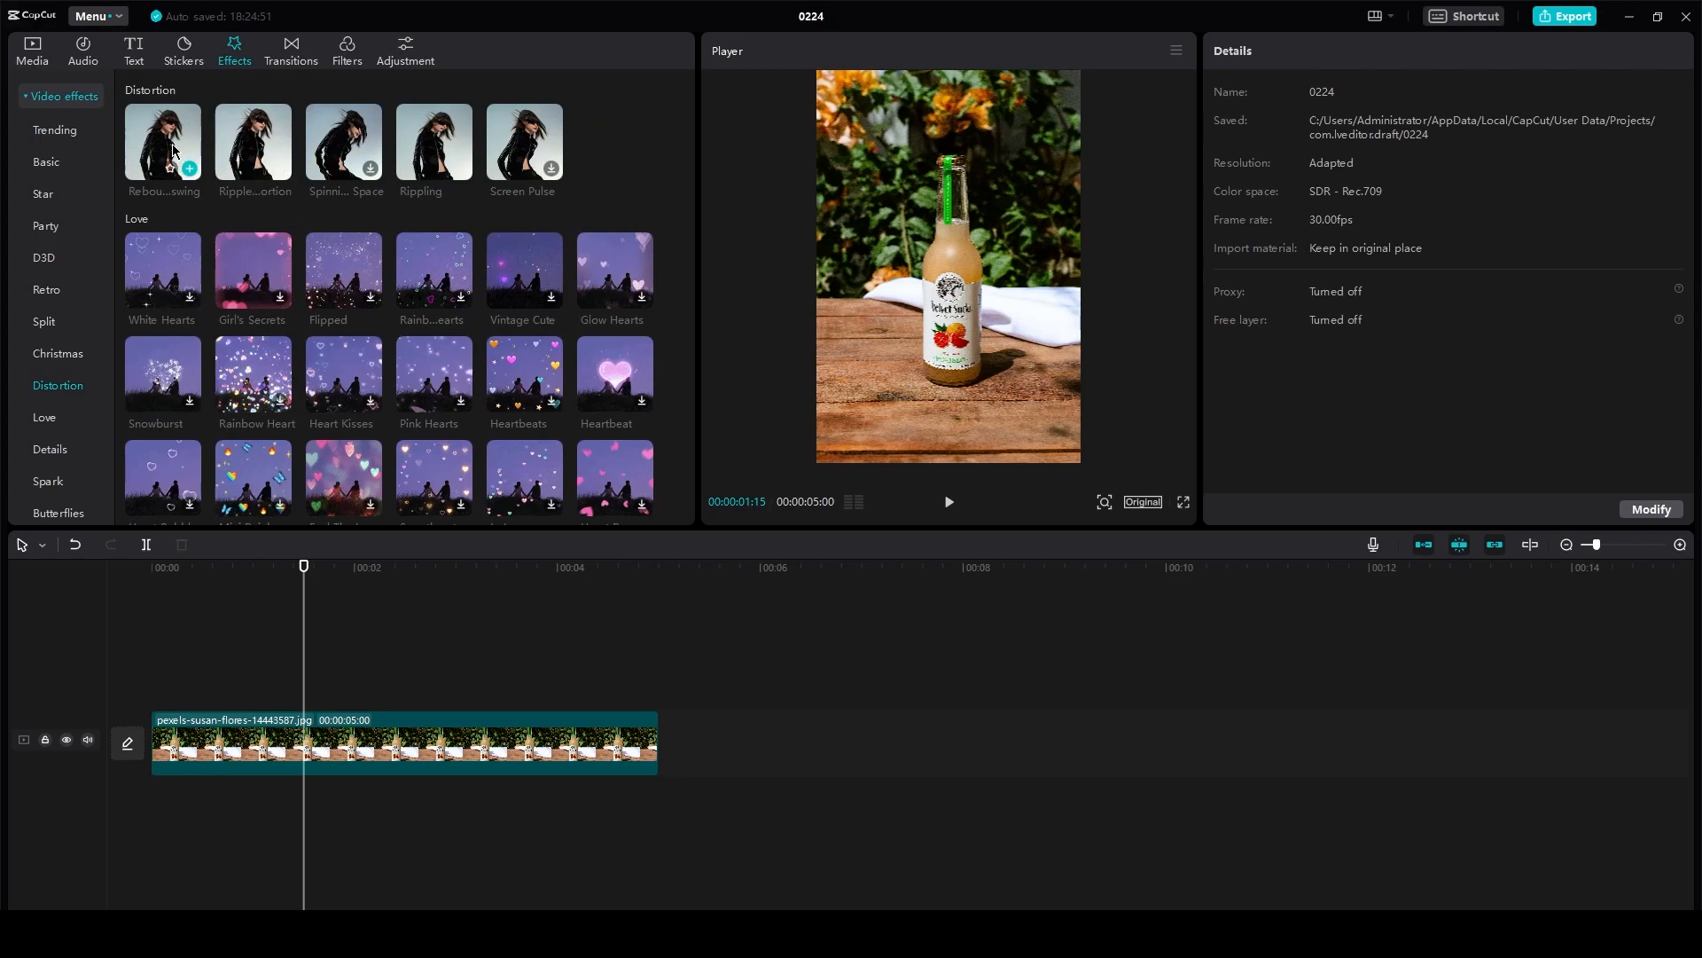
mouse_move(253, 144)
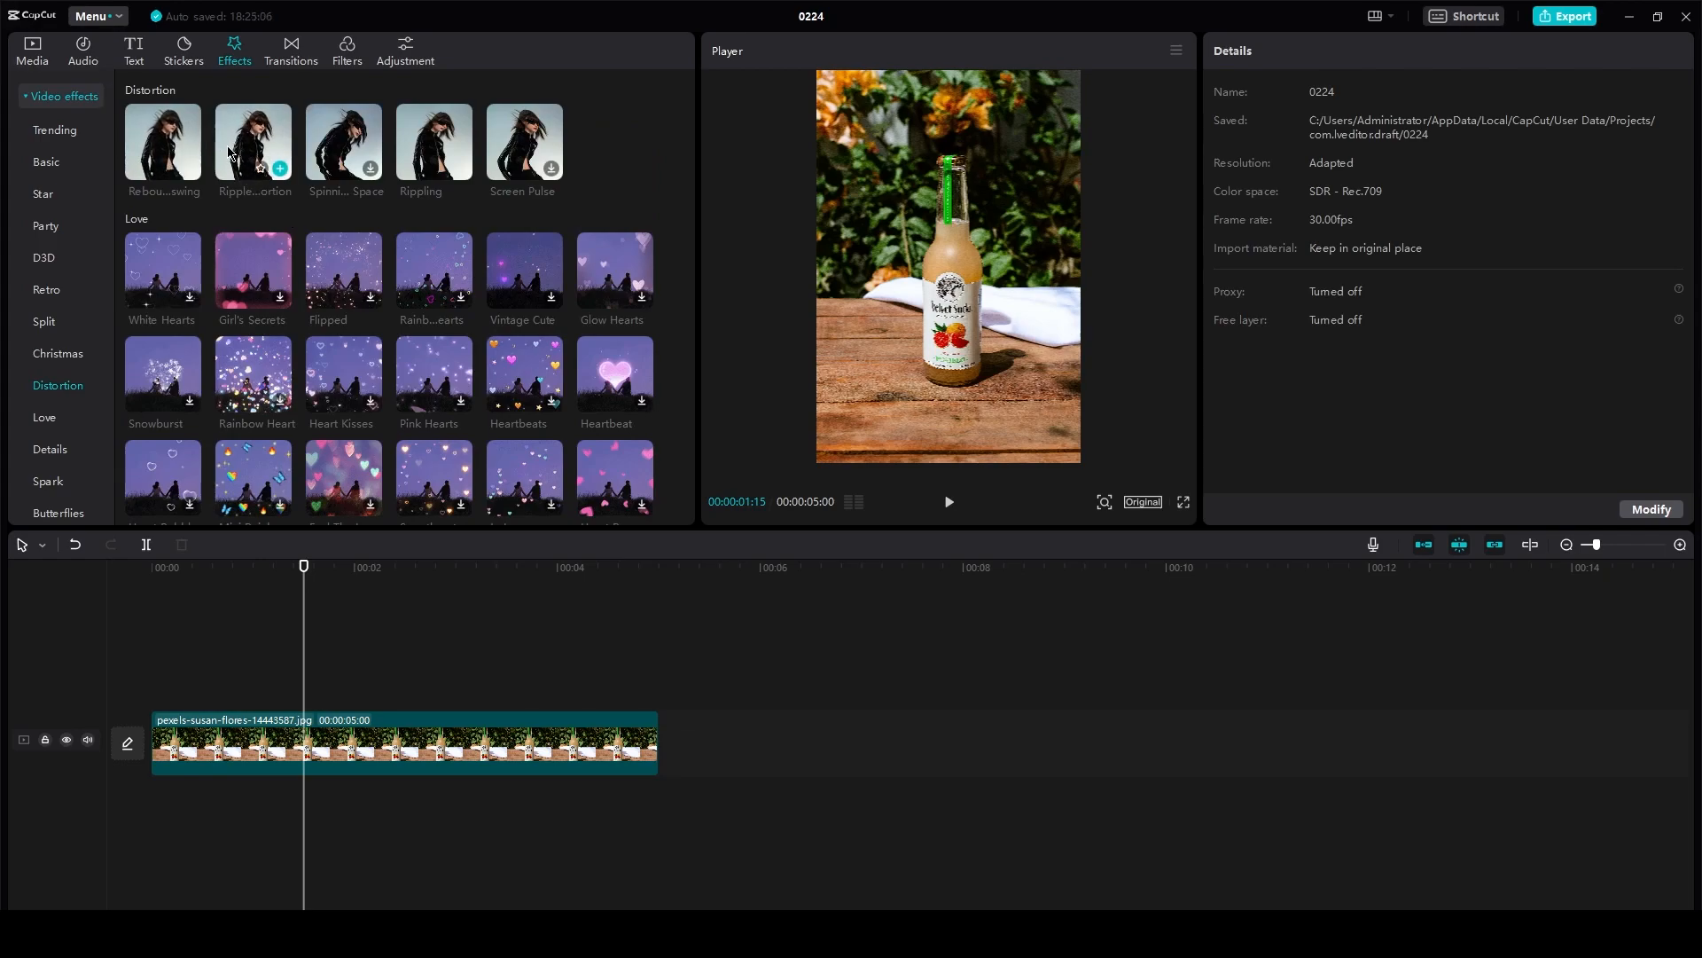
click(162, 141)
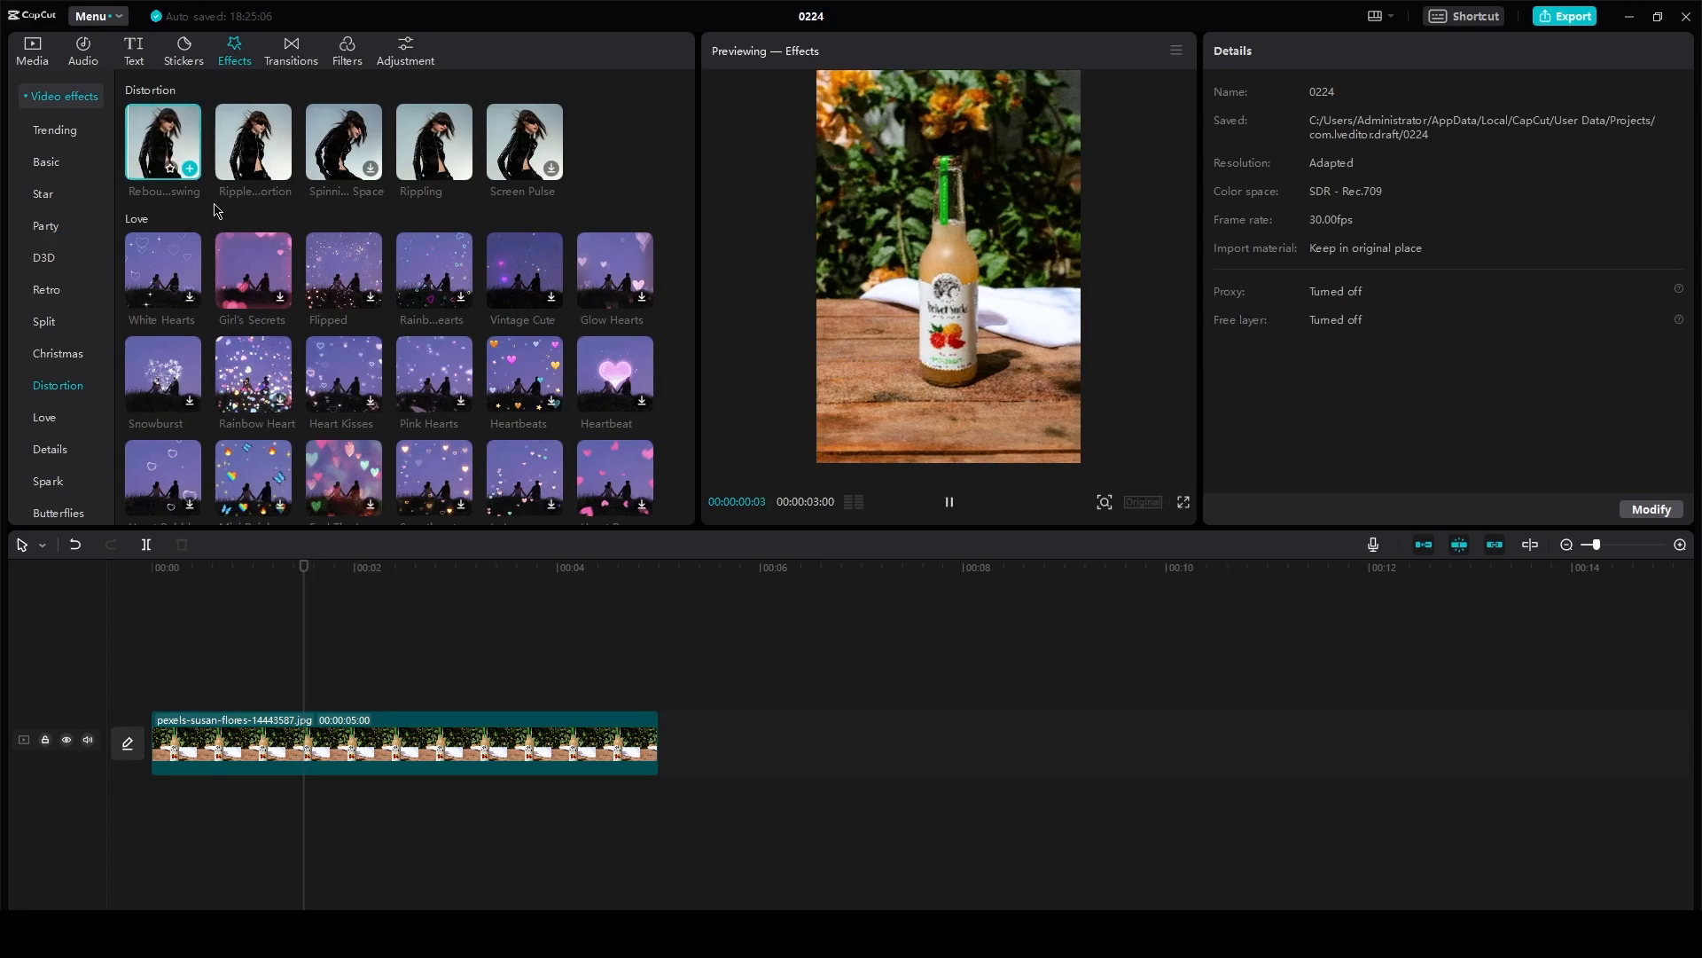
click(162, 142)
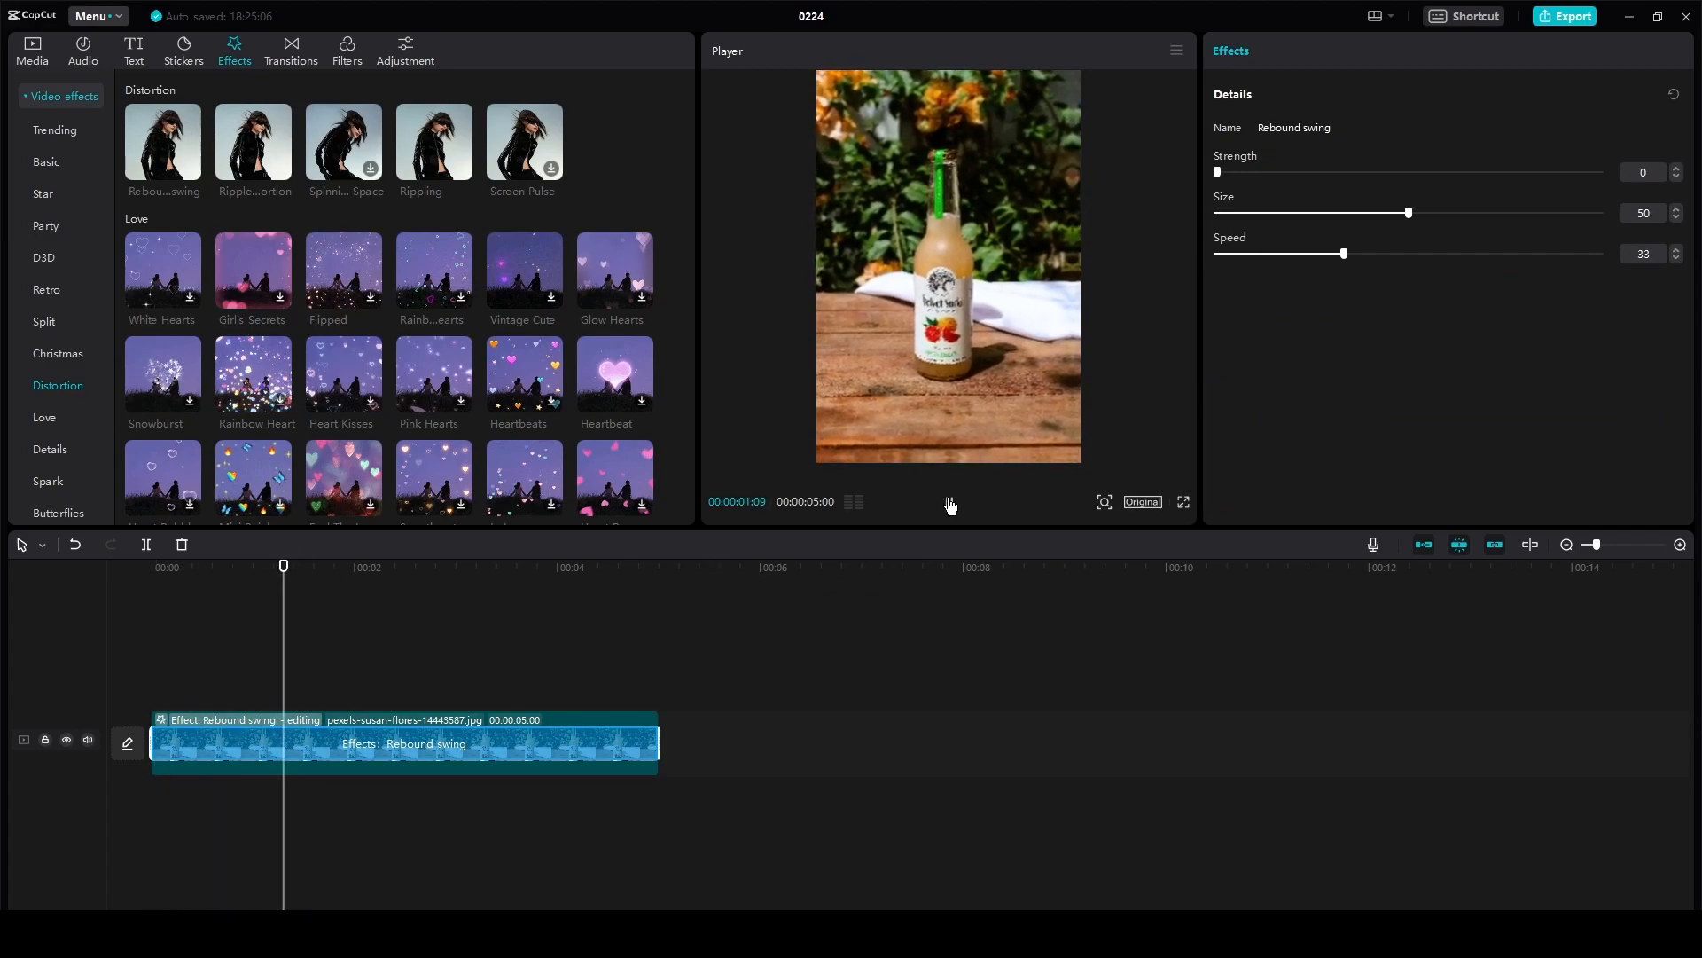
- Raise Rebound swing strength and size to 98 and return the playhead near the start
drag(1216, 171, 1541, 171)
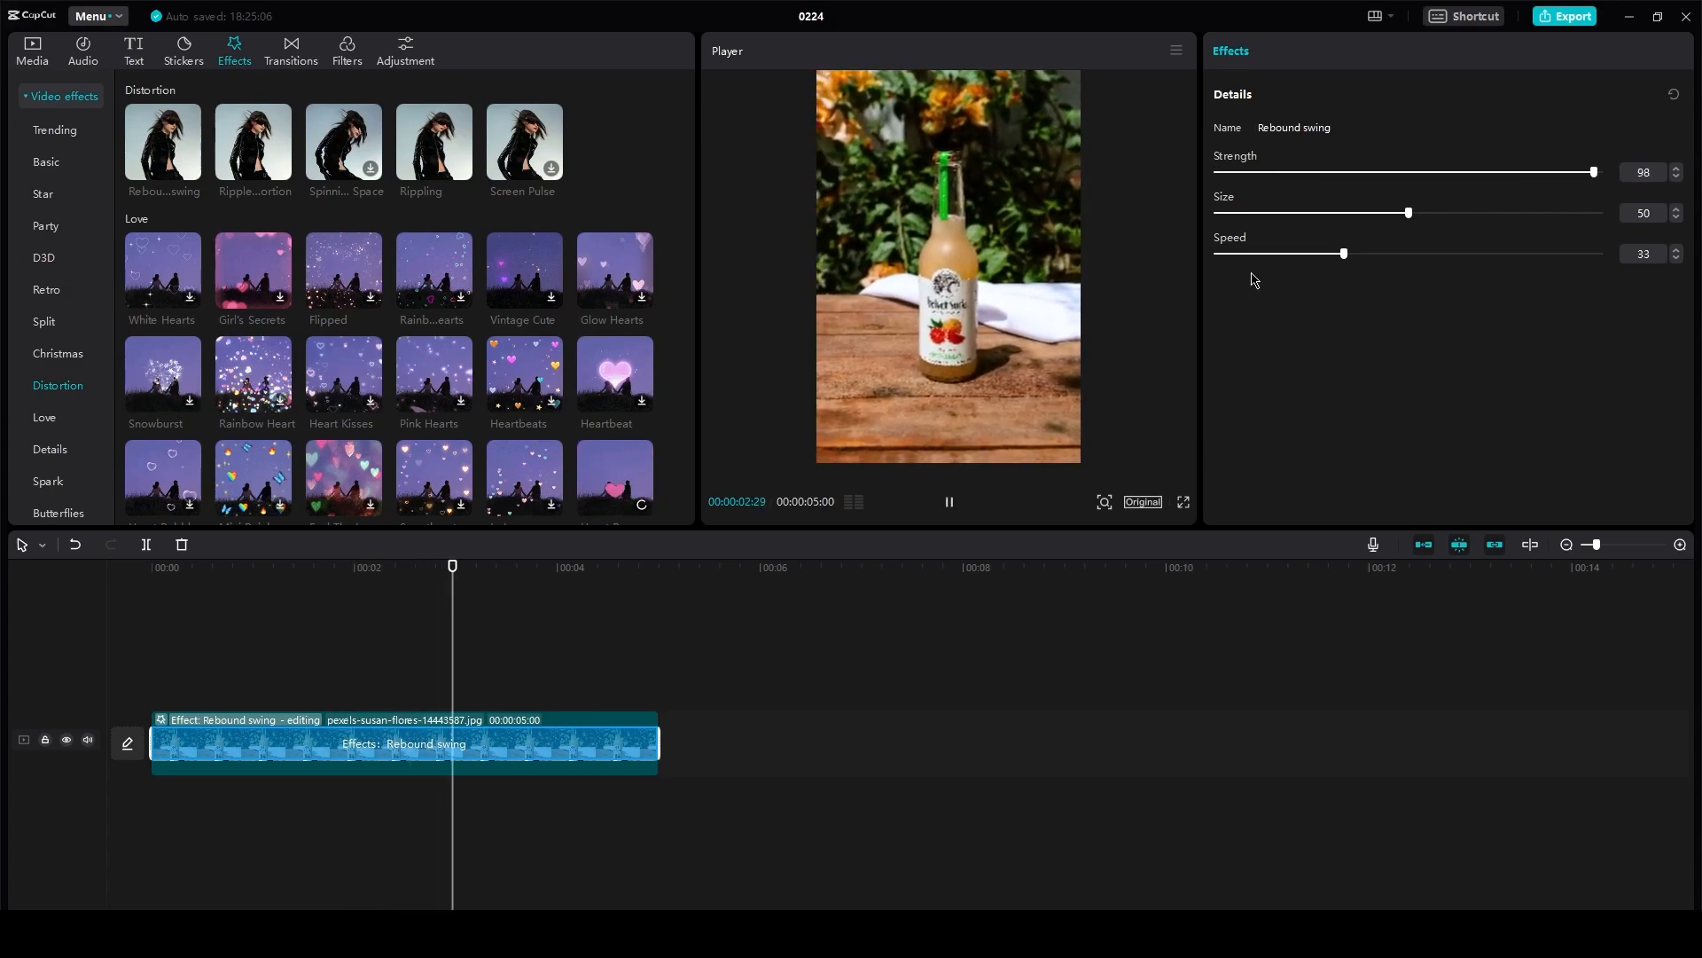
drag(1408, 211, 1590, 212)
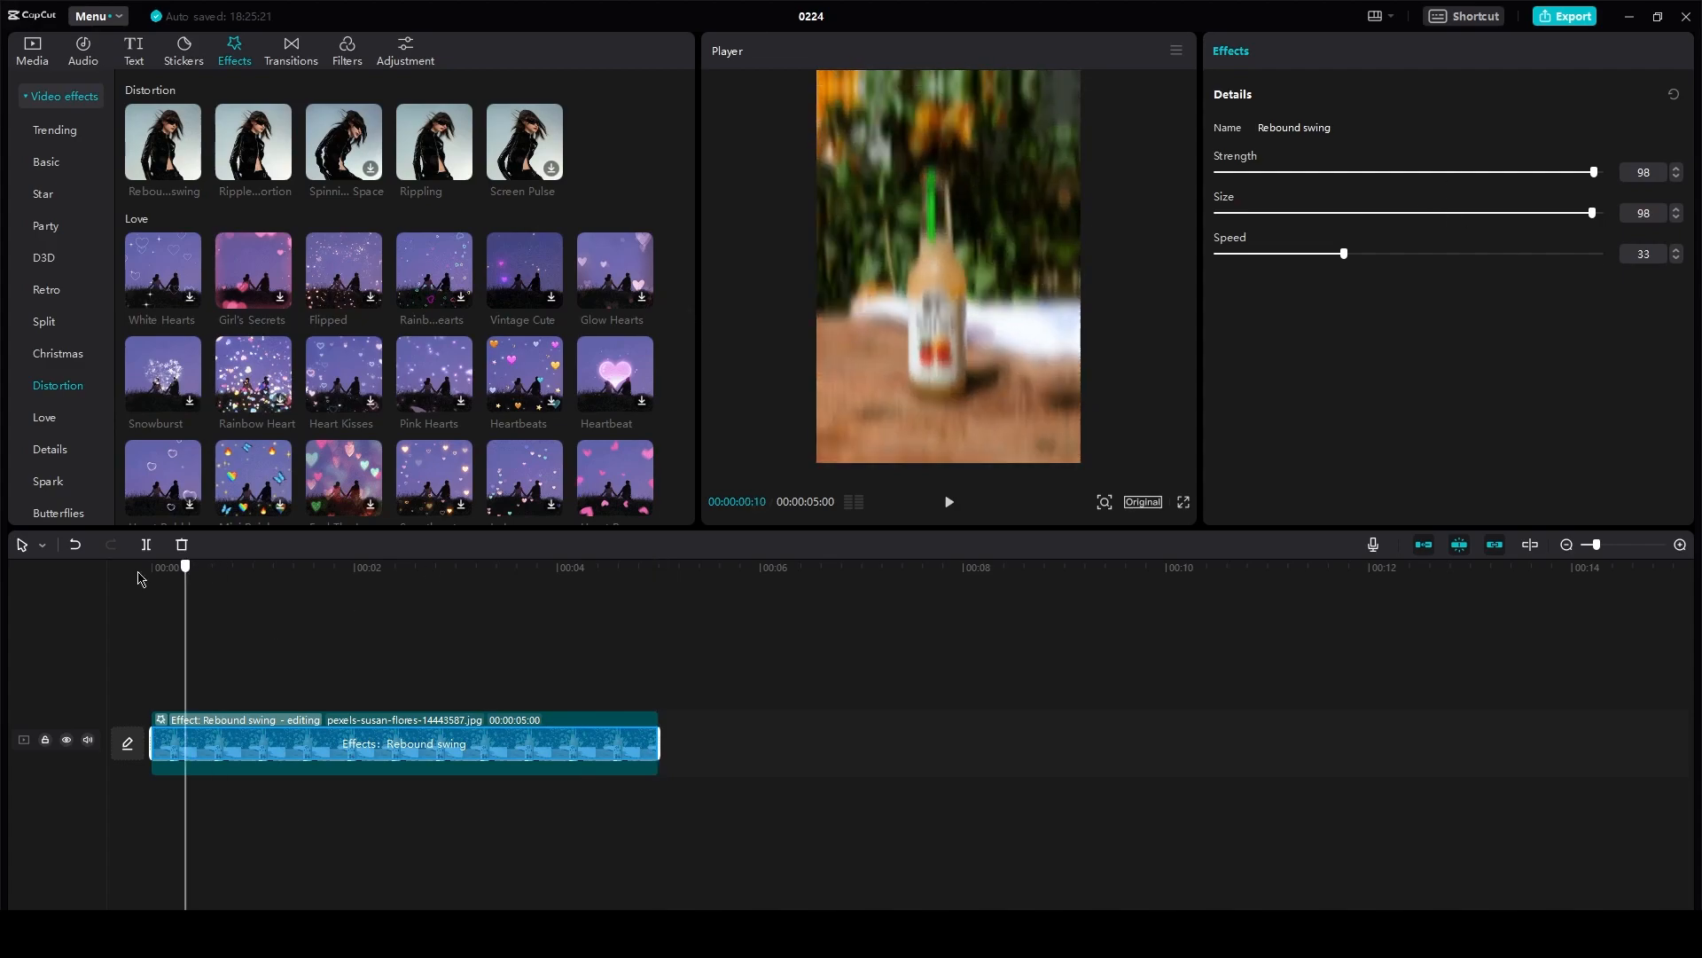
click(947, 500)
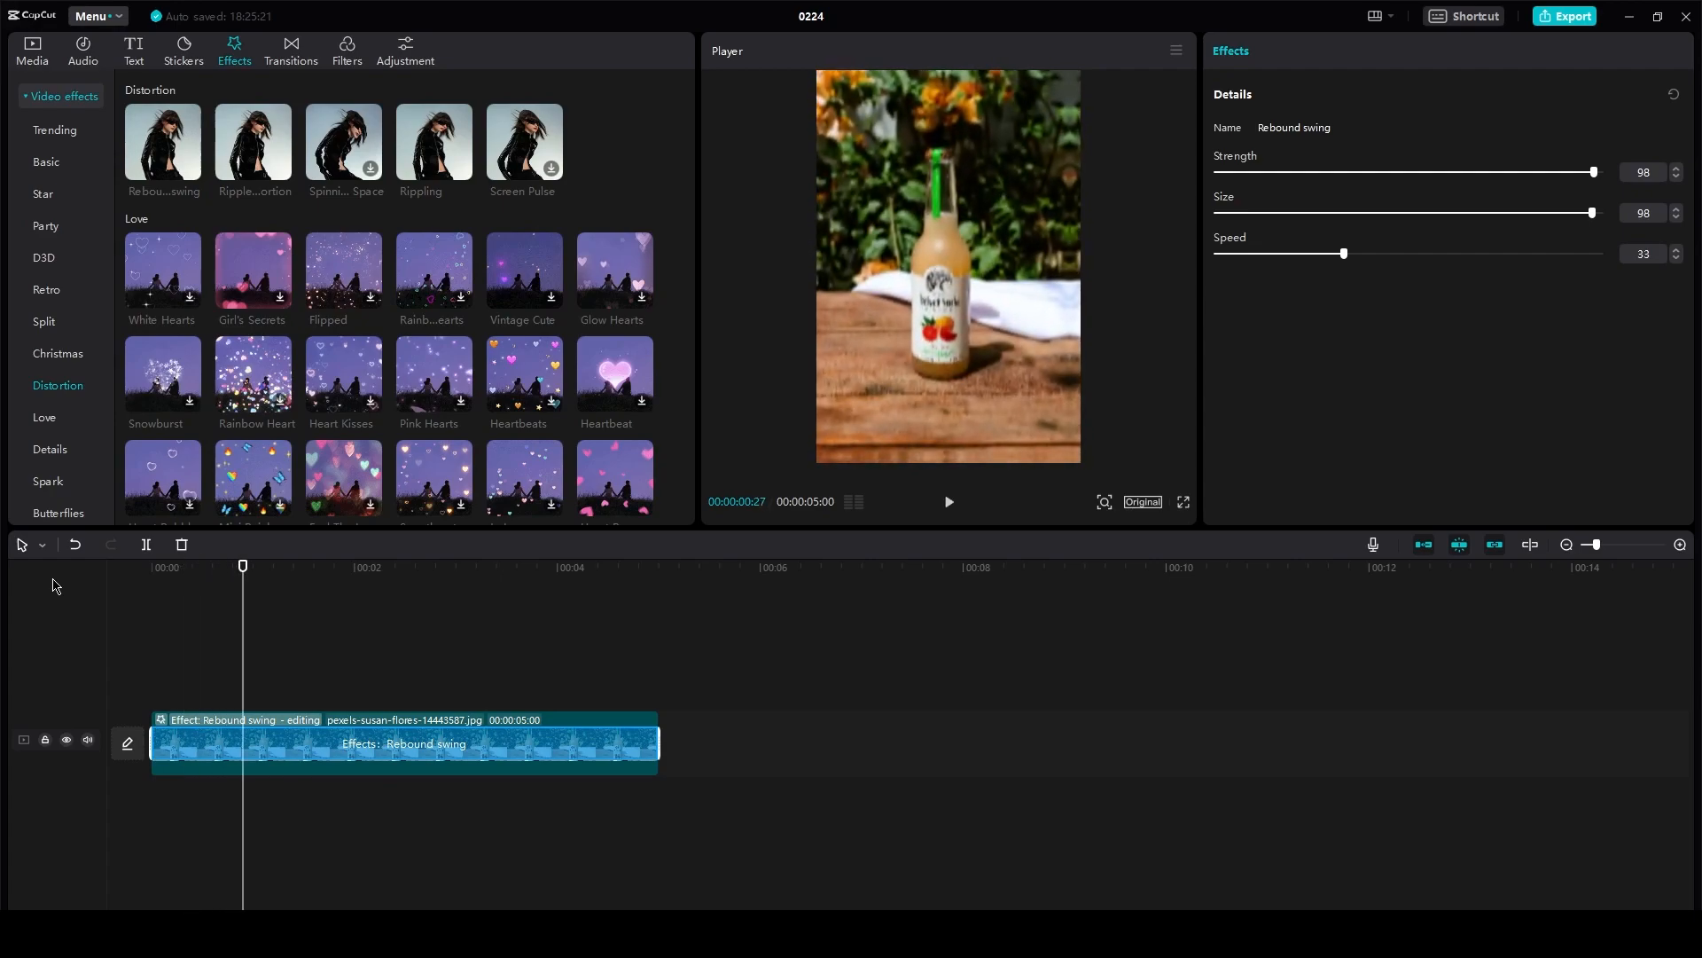
- Apply the Friends retro filter to the bottle clip and play it back
click(347, 50)
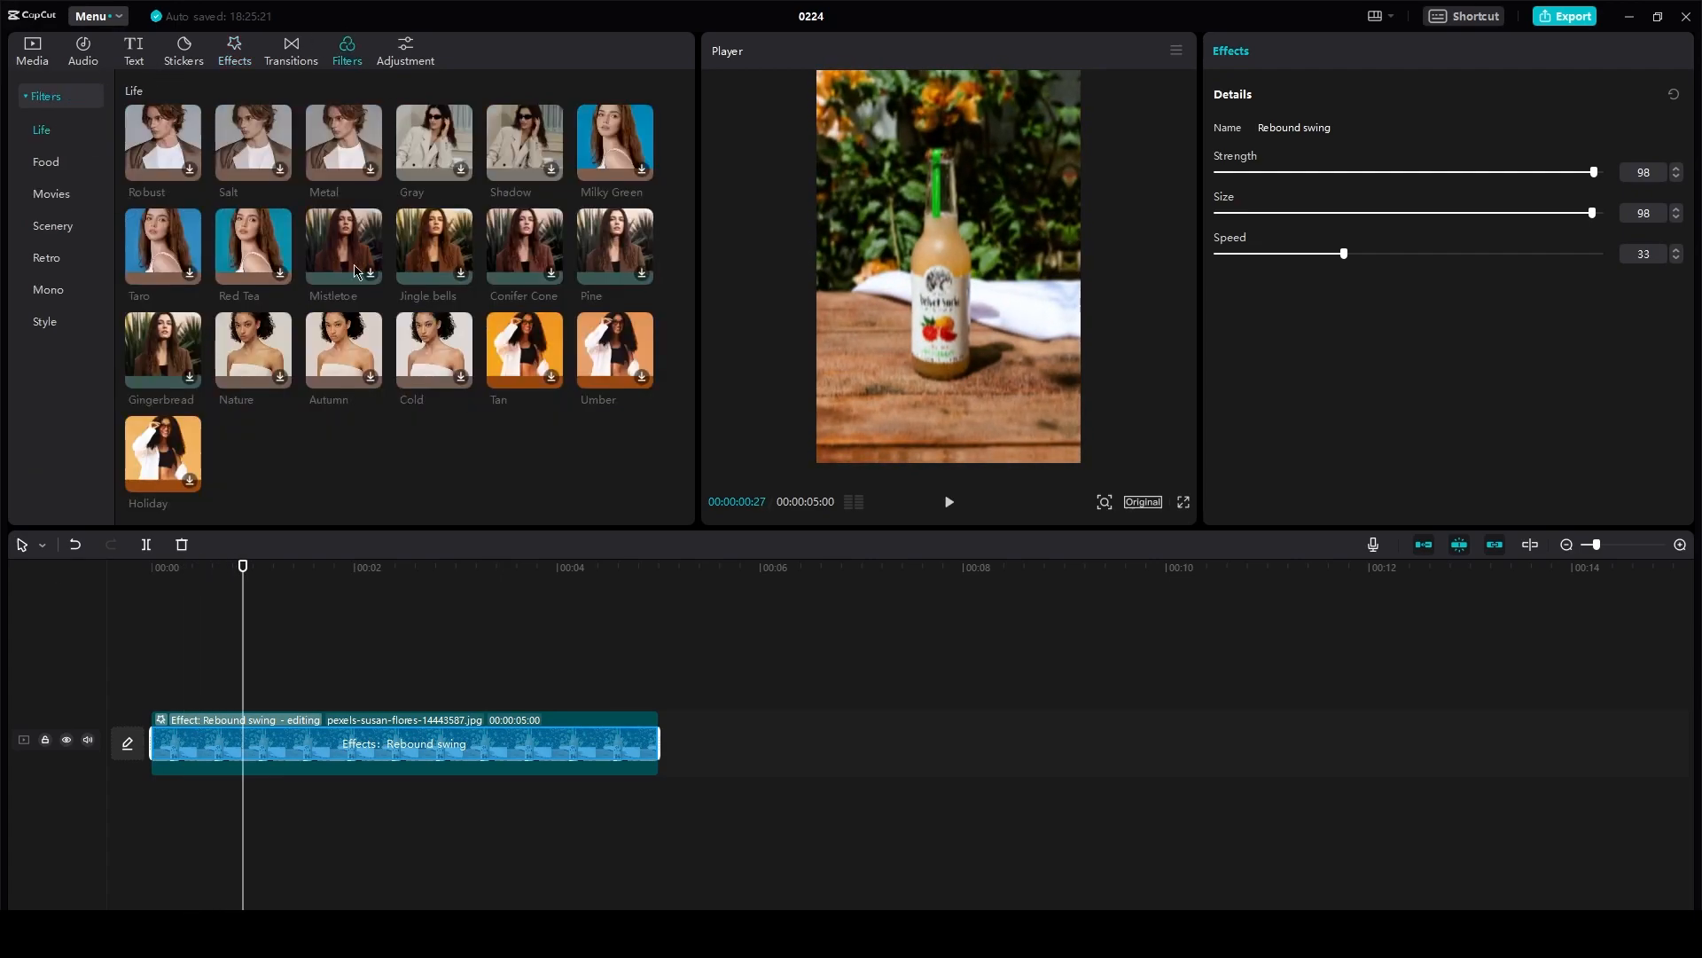
mouse_move(615, 141)
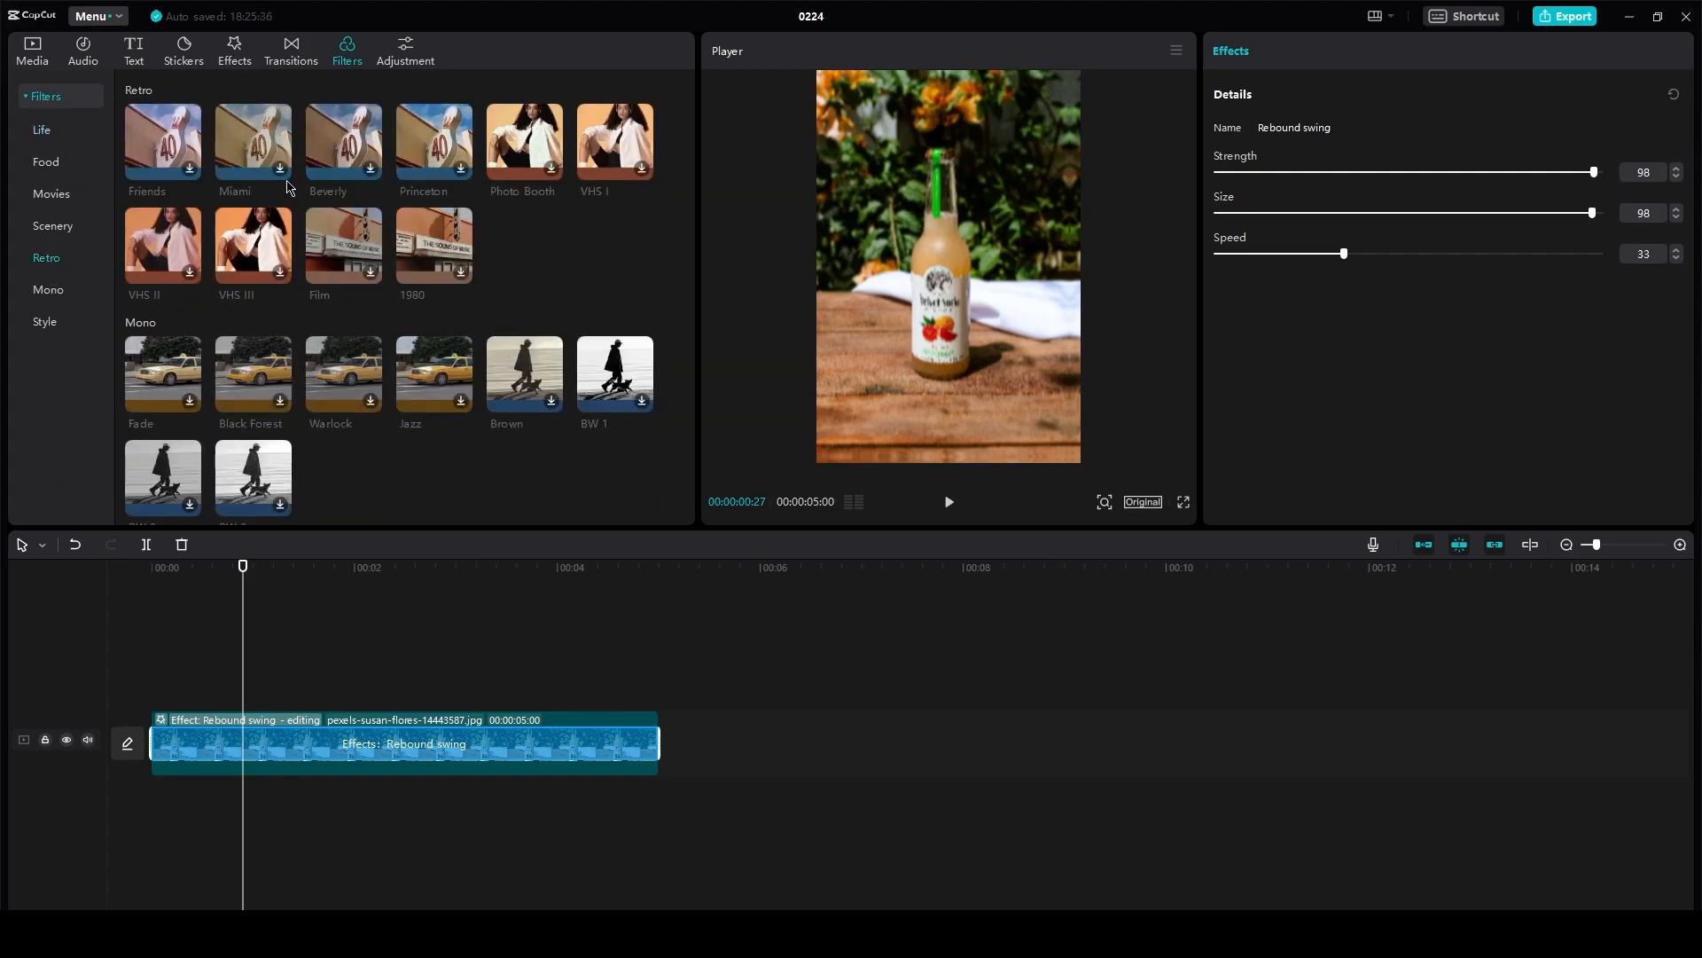
click(188, 168)
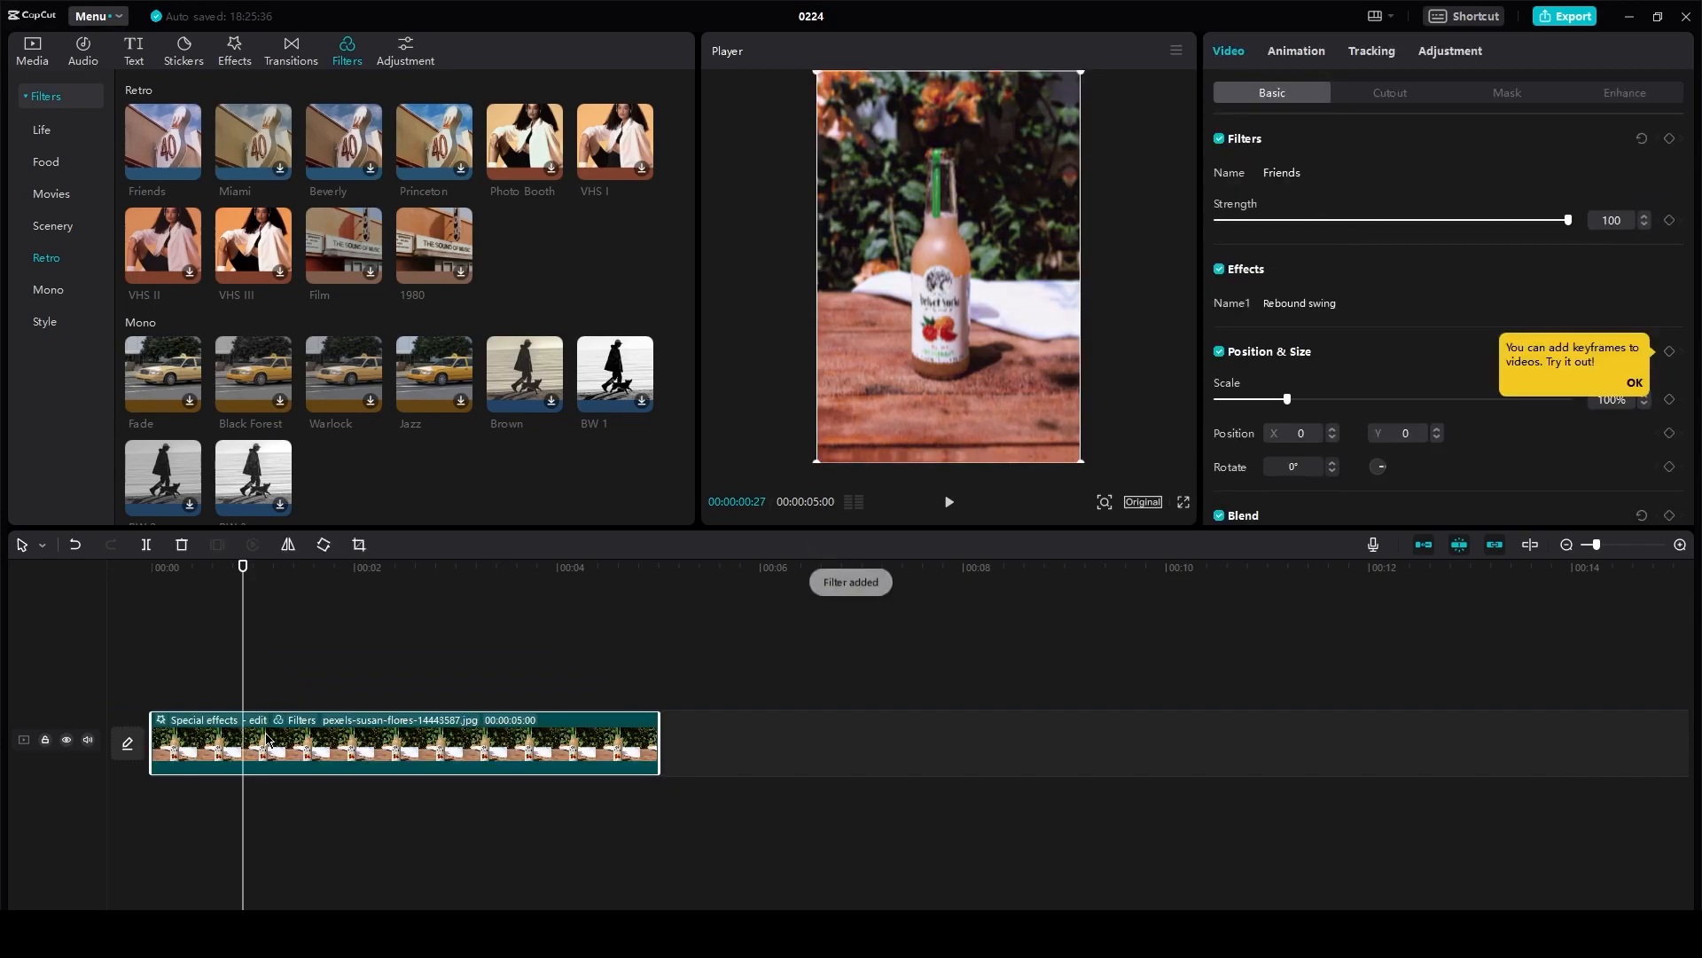
click(947, 502)
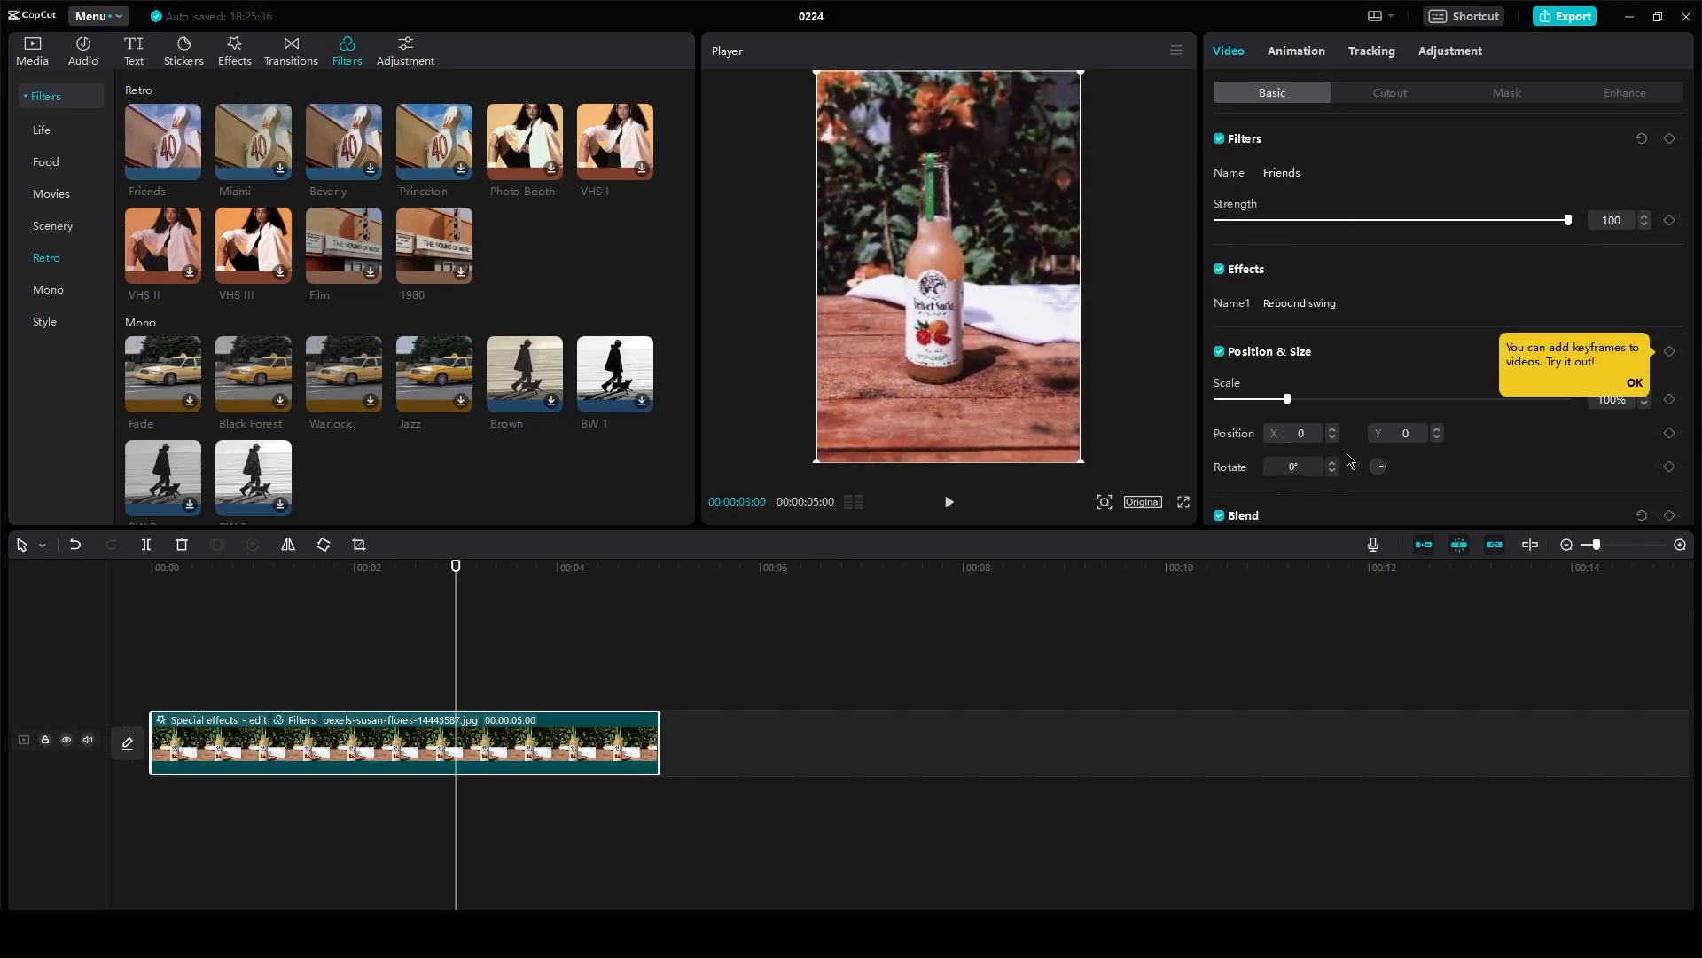
mouse_move(1006, 674)
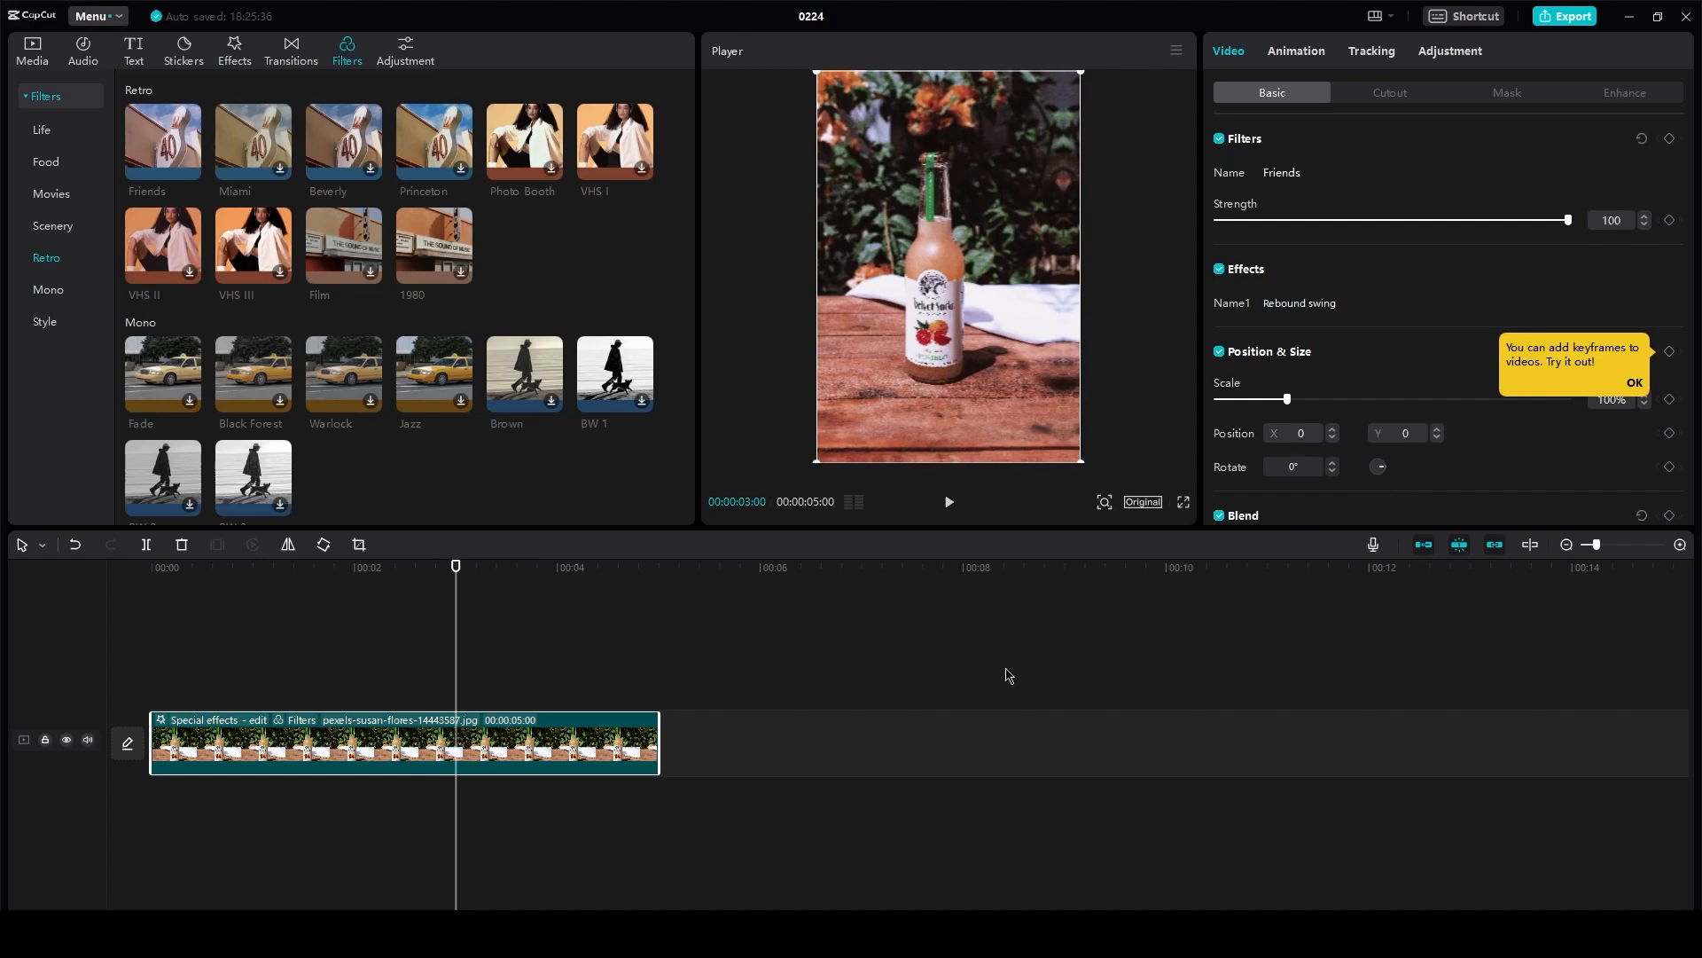